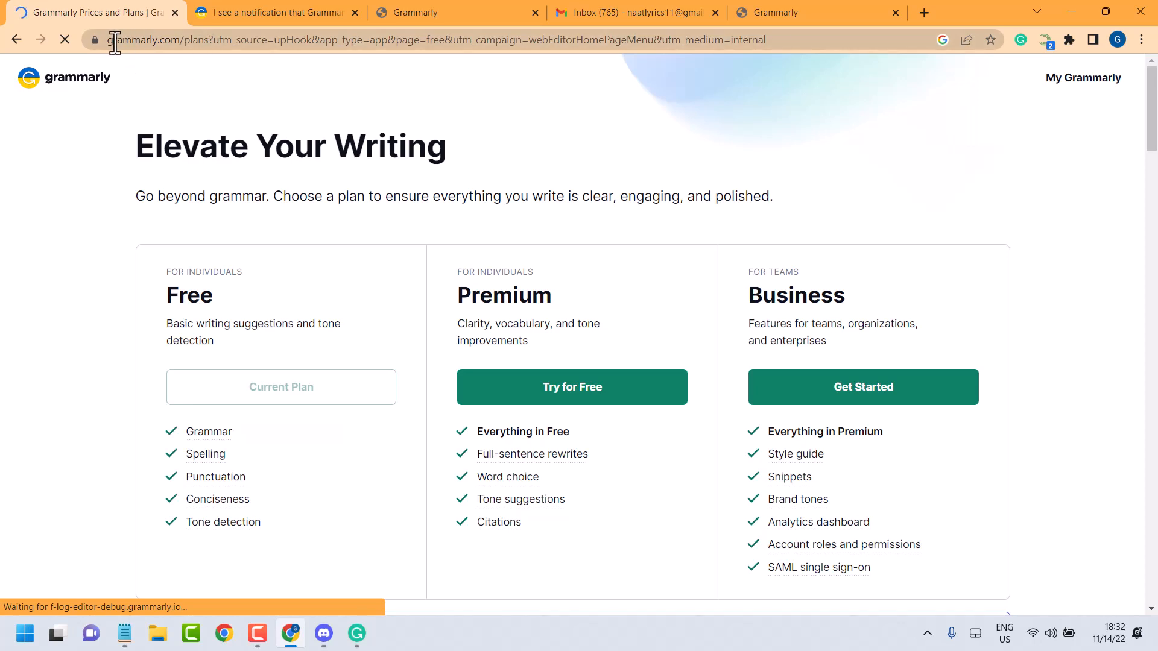
Visit the Grammarly home page and the two-document My Grammarly dashboard, then return to Premium plans.
{"action": "left_click", "coordinate": [96, 39]}
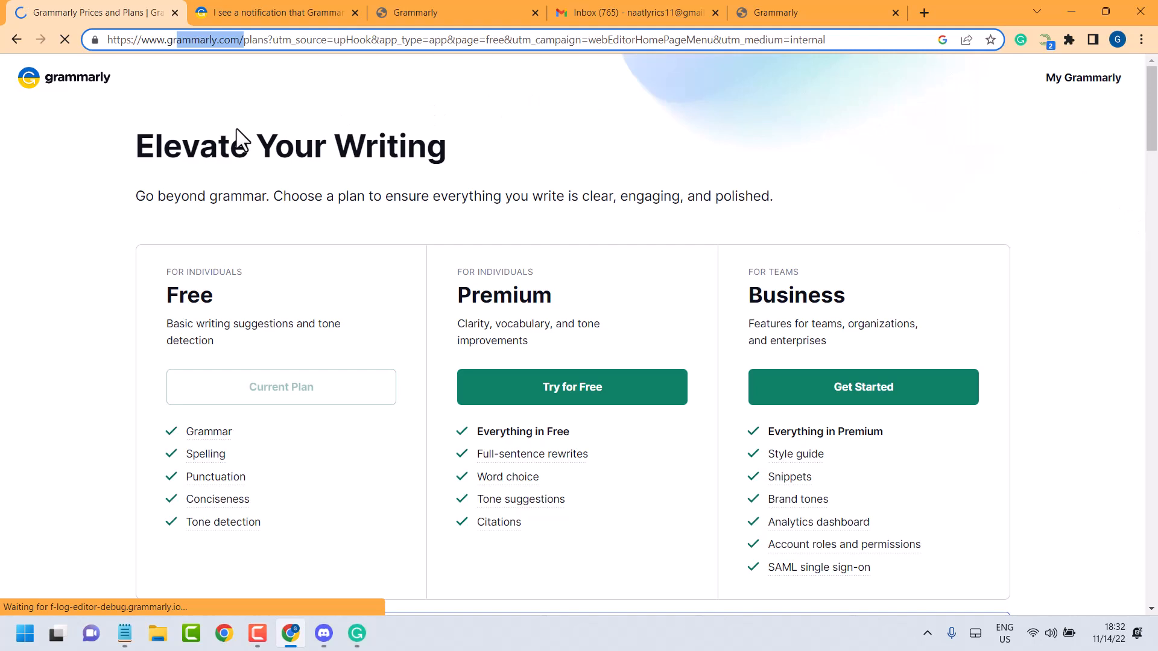
{"action": "mouse_move", "coordinate": [177, 139]}
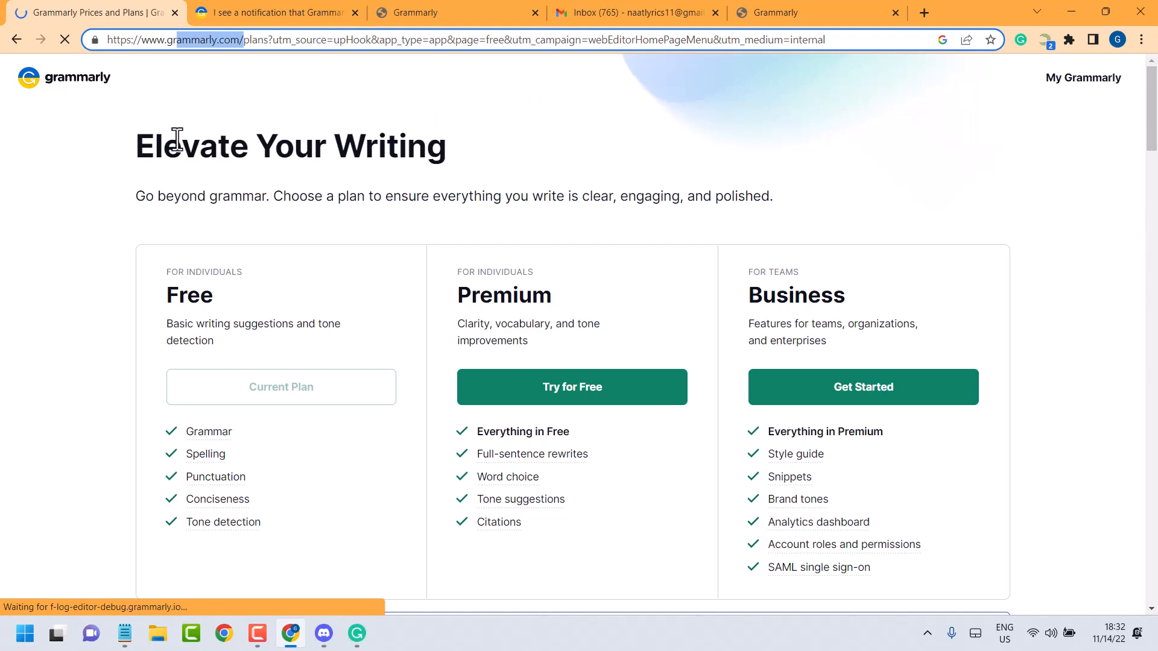
{"action": "mouse_move", "coordinate": [615, 242]}
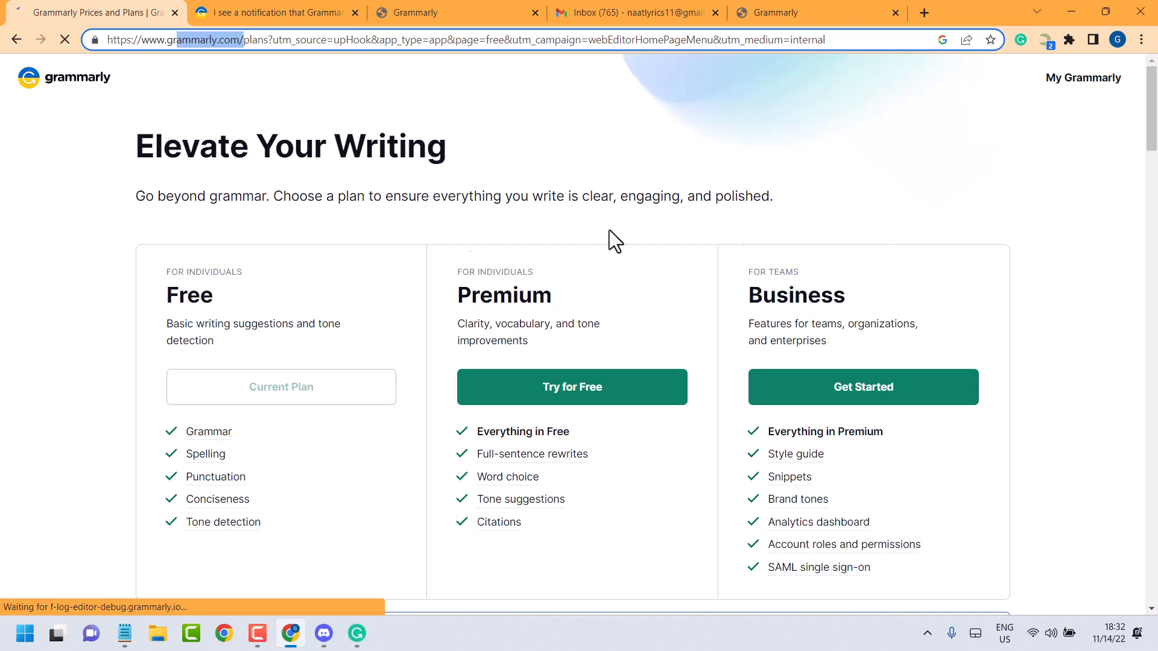
{"action": "mouse_move", "coordinate": [70, 150]}
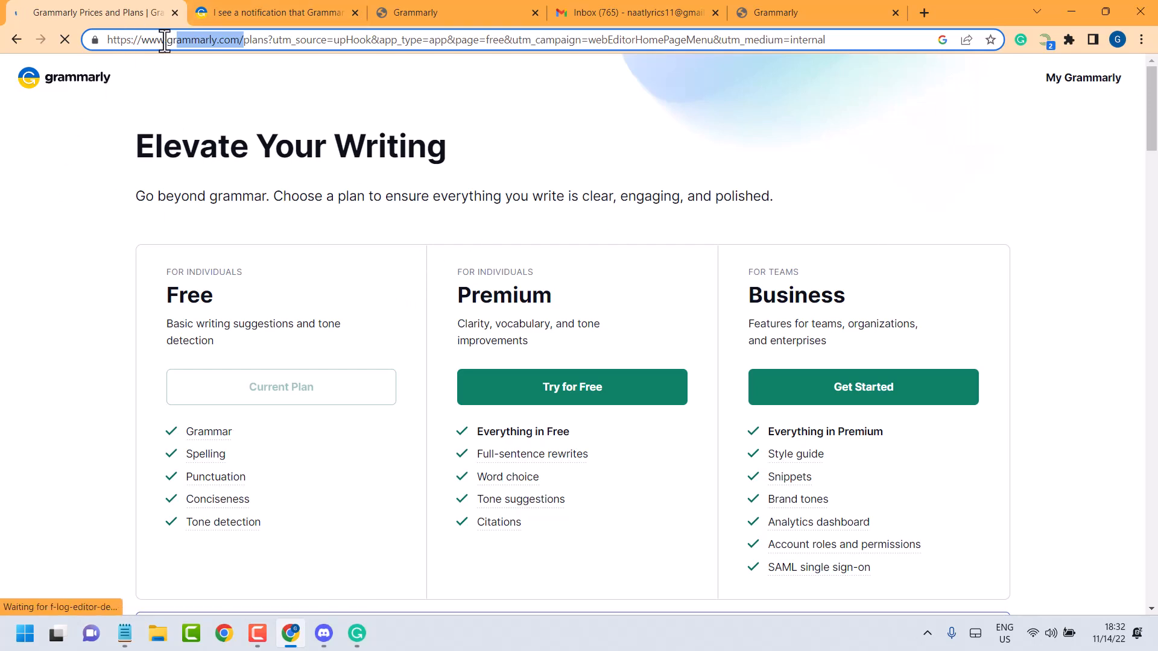
{"action": "mouse_move", "coordinate": [359, 101]}
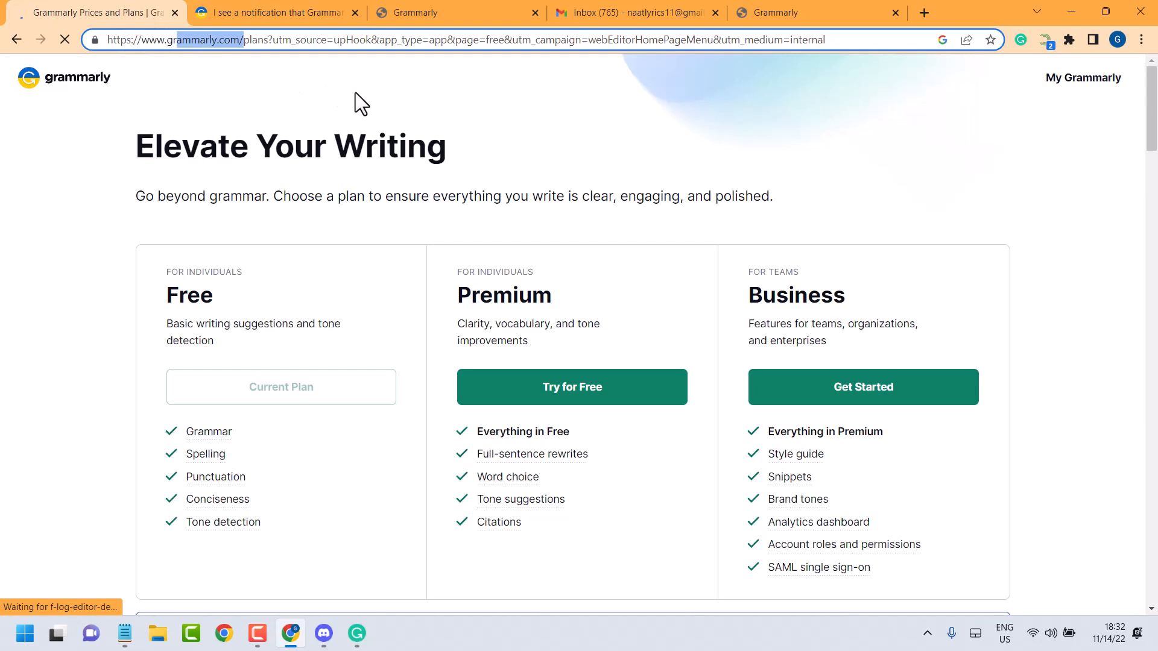
{"action": "mouse_move", "coordinate": [70, 87]}
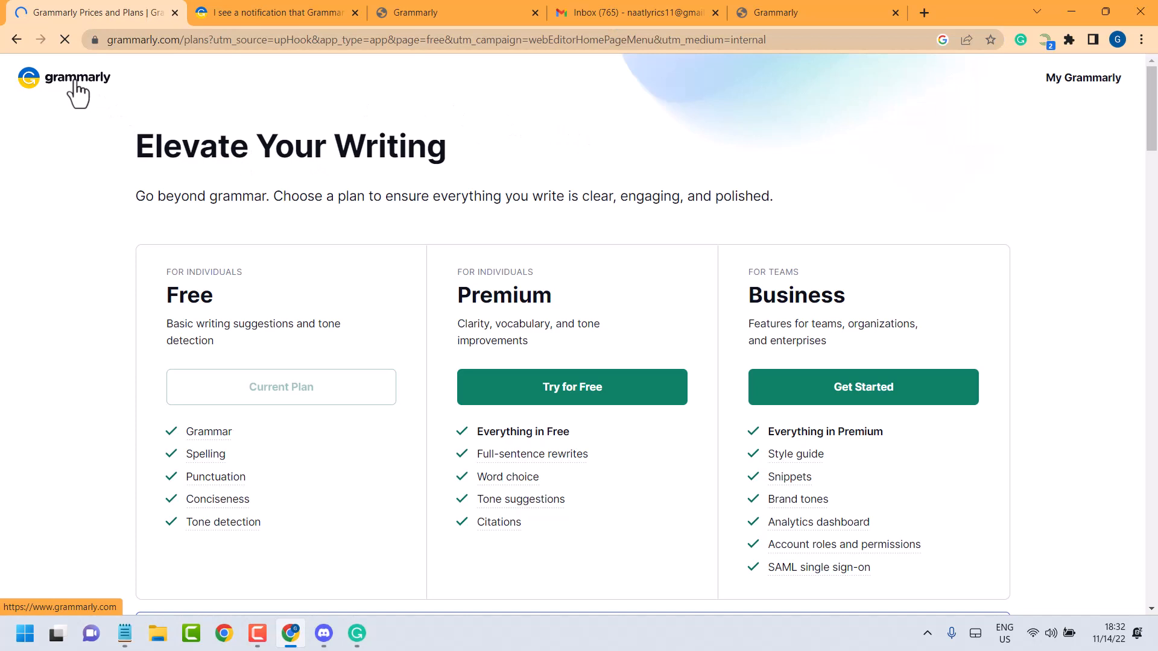
{"action": "left_click", "coordinate": [64, 77]}
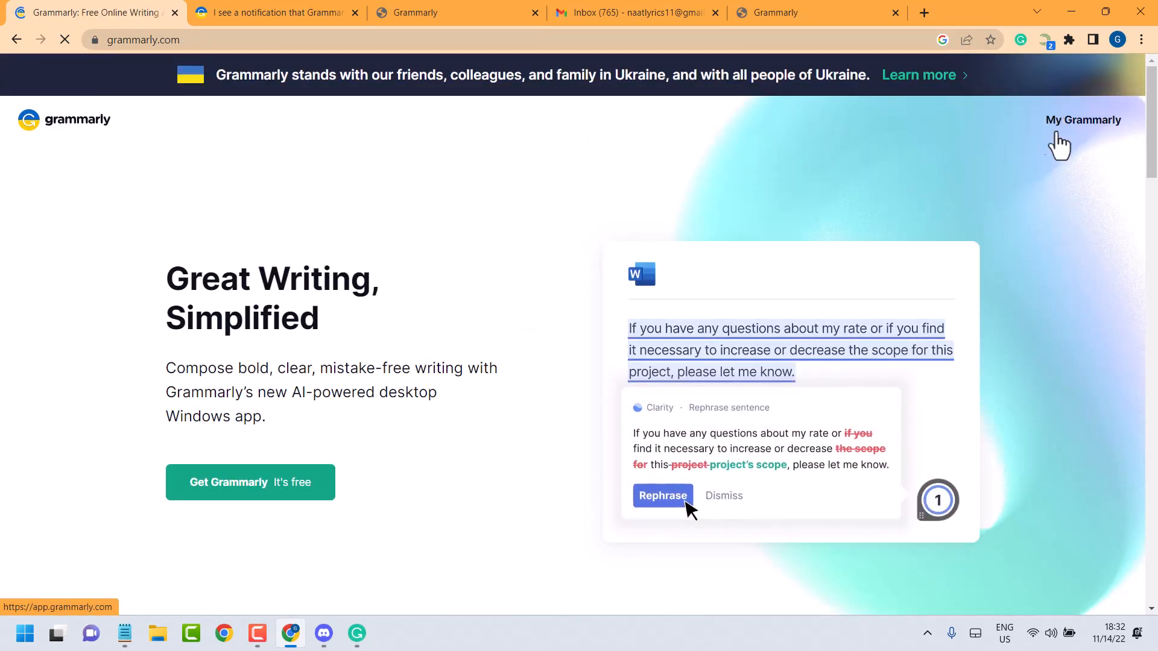
{"action": "left_click", "coordinate": [1082, 119]}
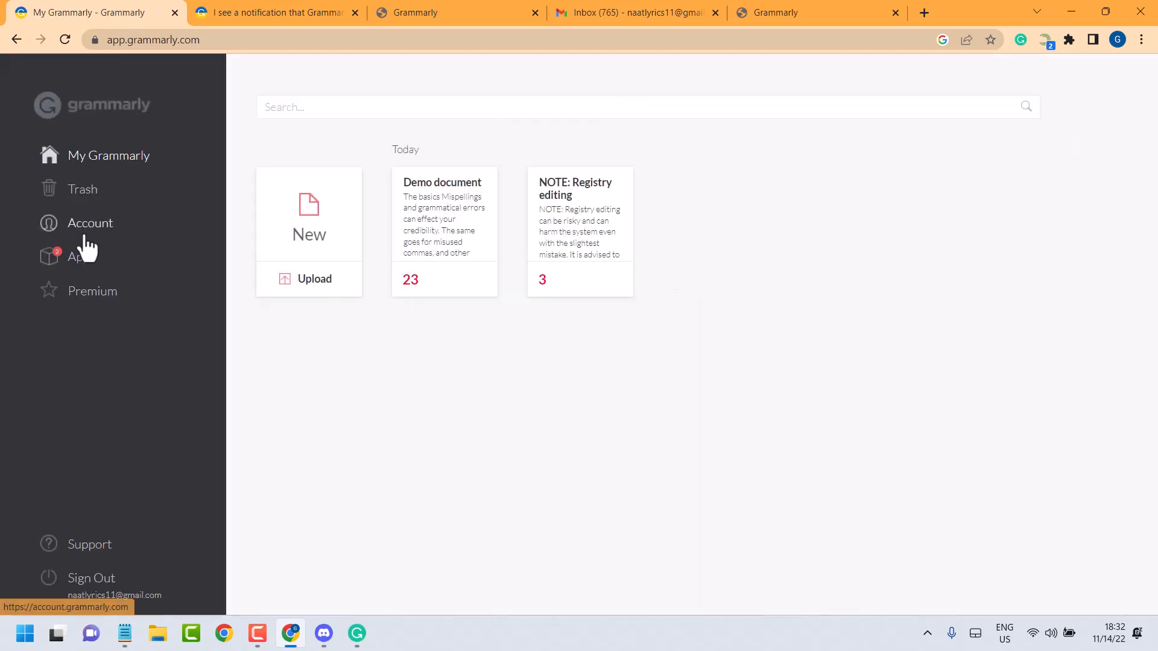
{"action": "mouse_move", "coordinate": [103, 302]}
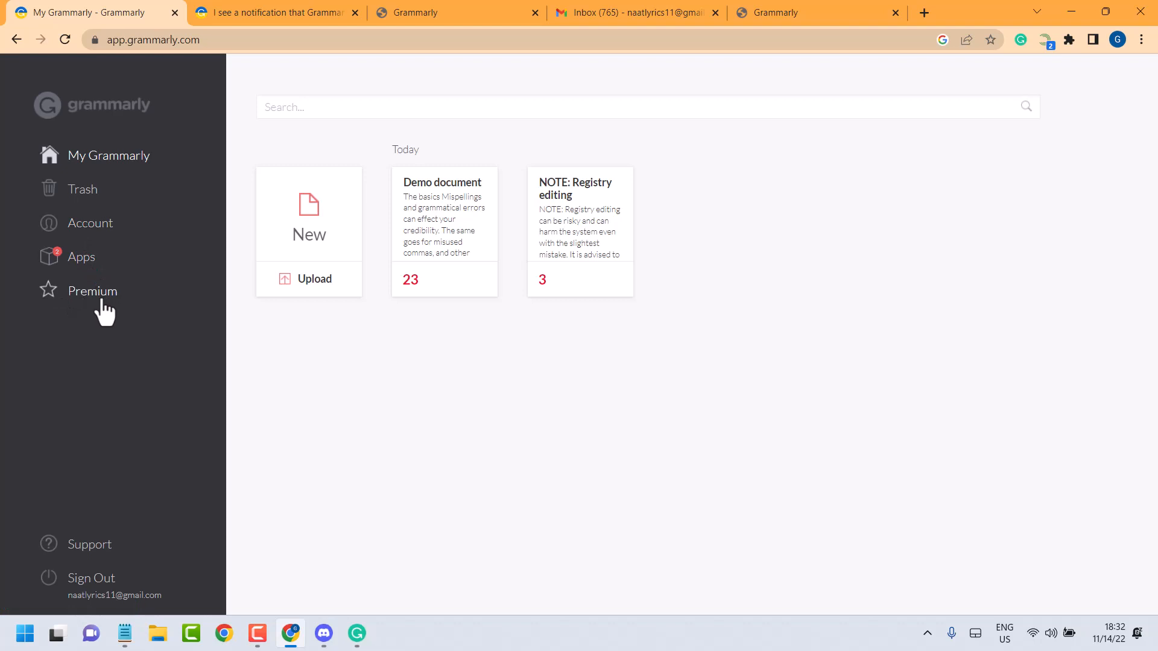
{"action": "left_click", "coordinate": [91, 290]}
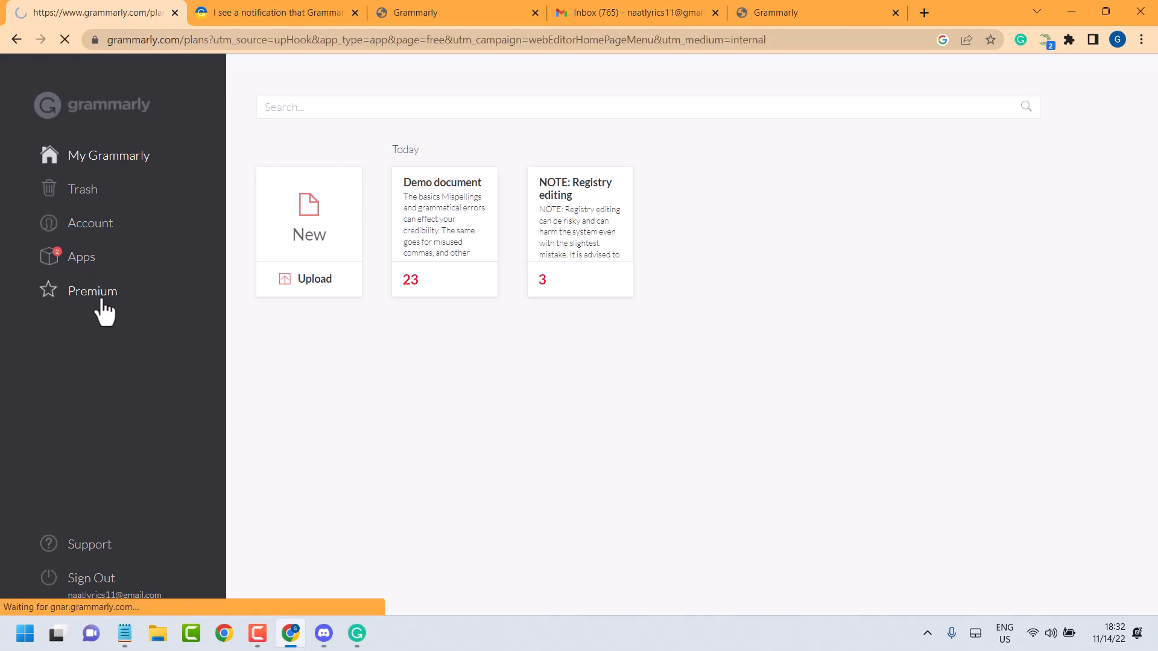
Scroll the pricing page to compare plans: Premium $12.00 and Business $15.00 per member monthly.
{"action": "left_click", "coordinate": [92, 290]}
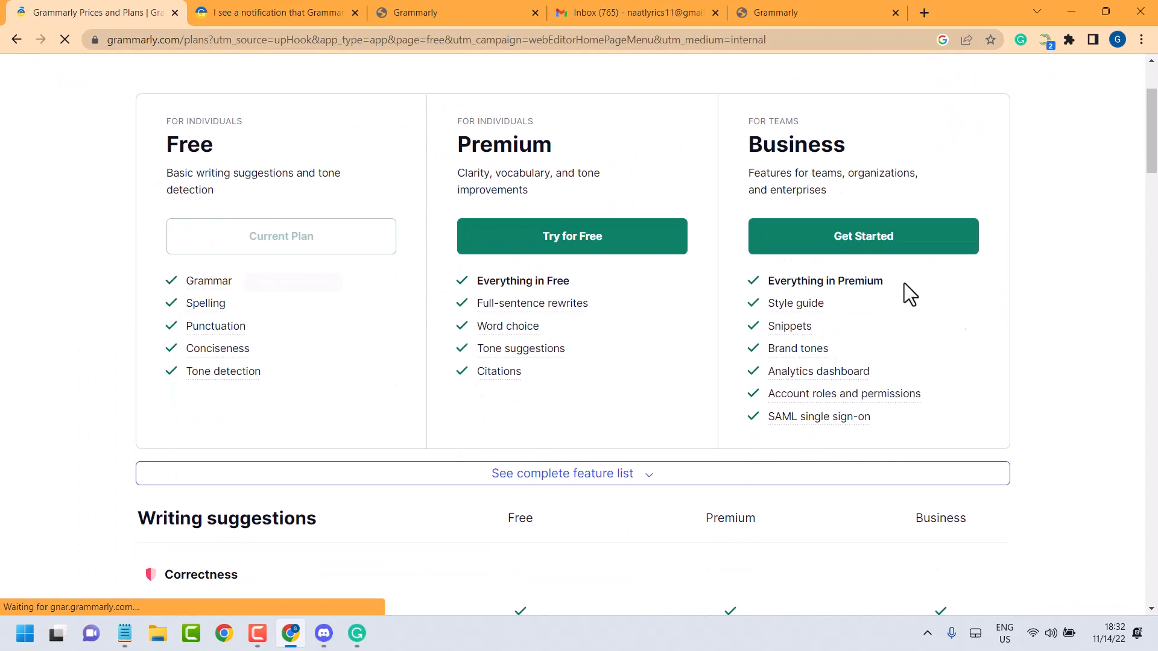
{"action": "mouse_move", "coordinate": [768, 188]}
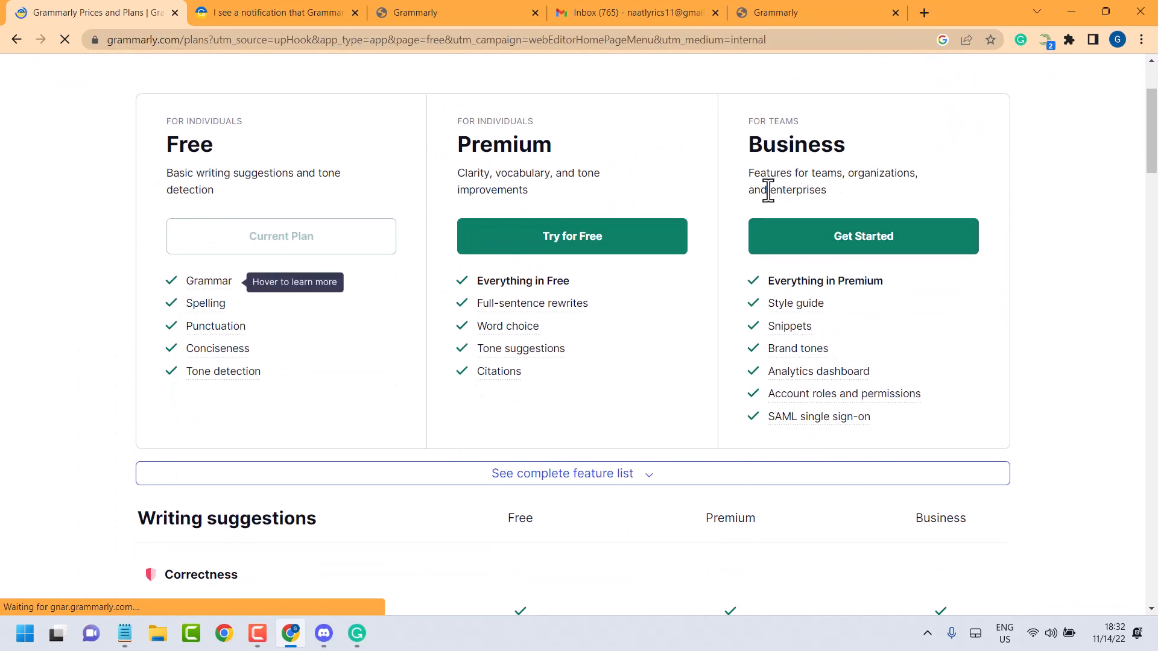
{"action": "mouse_move", "coordinate": [844, 197]}
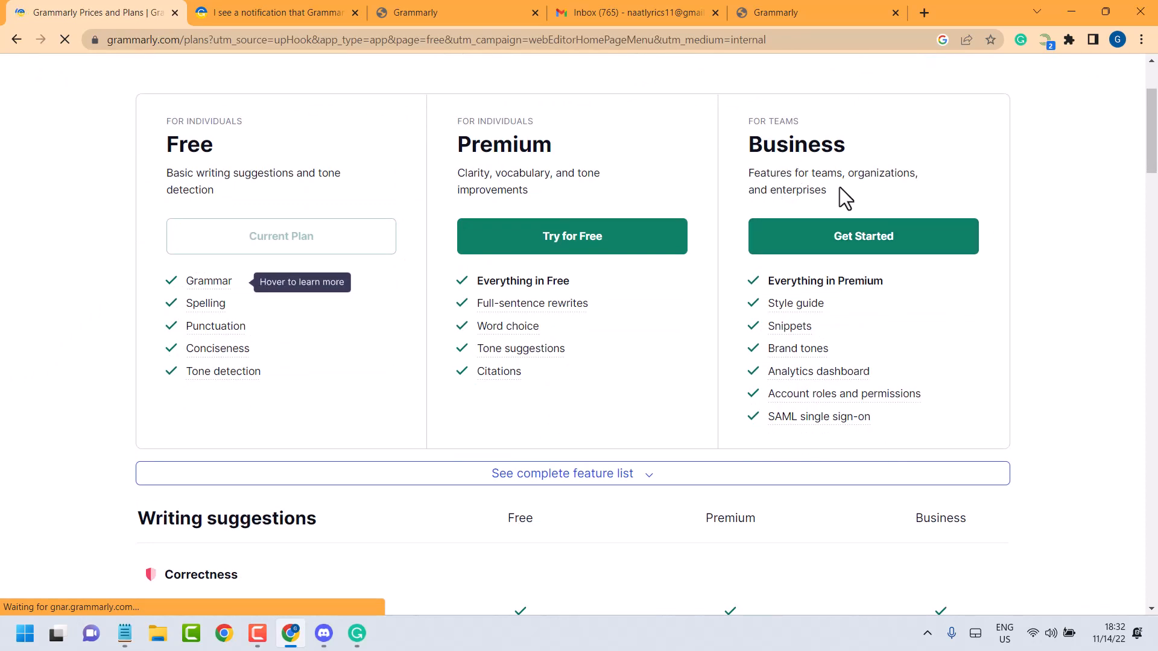
{"action": "mouse_move", "coordinate": [766, 214]}
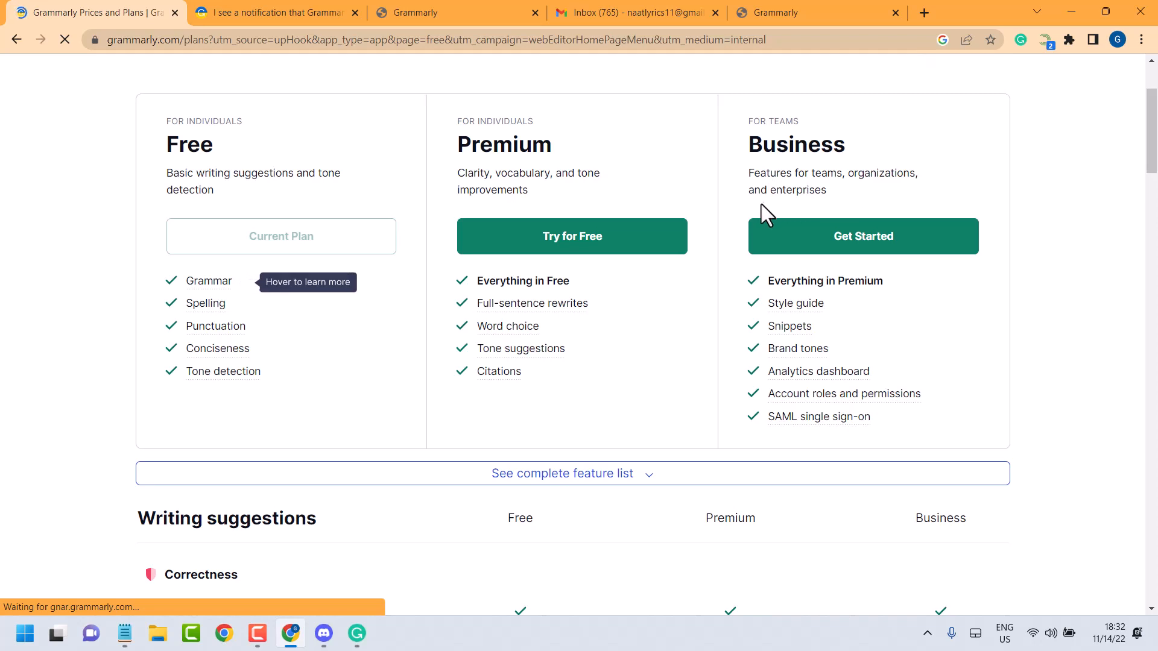
{"action": "mouse_move", "coordinate": [1000, 321]}
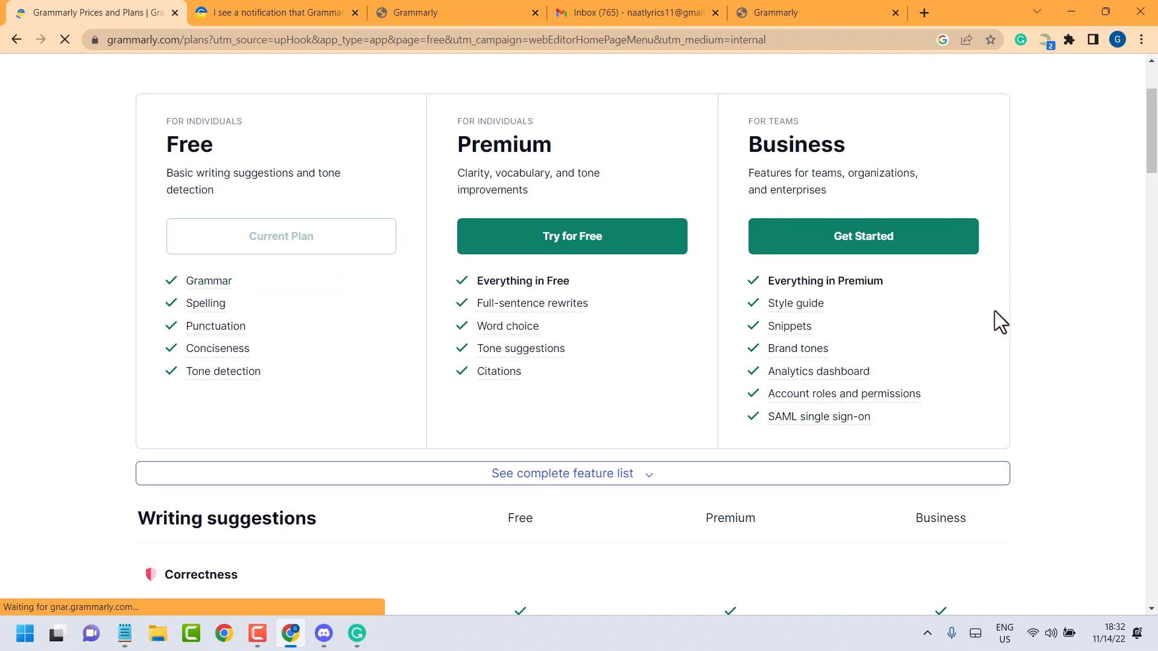
{"action": "scroll", "scroll_direction": "down", "scroll_amount": 3}
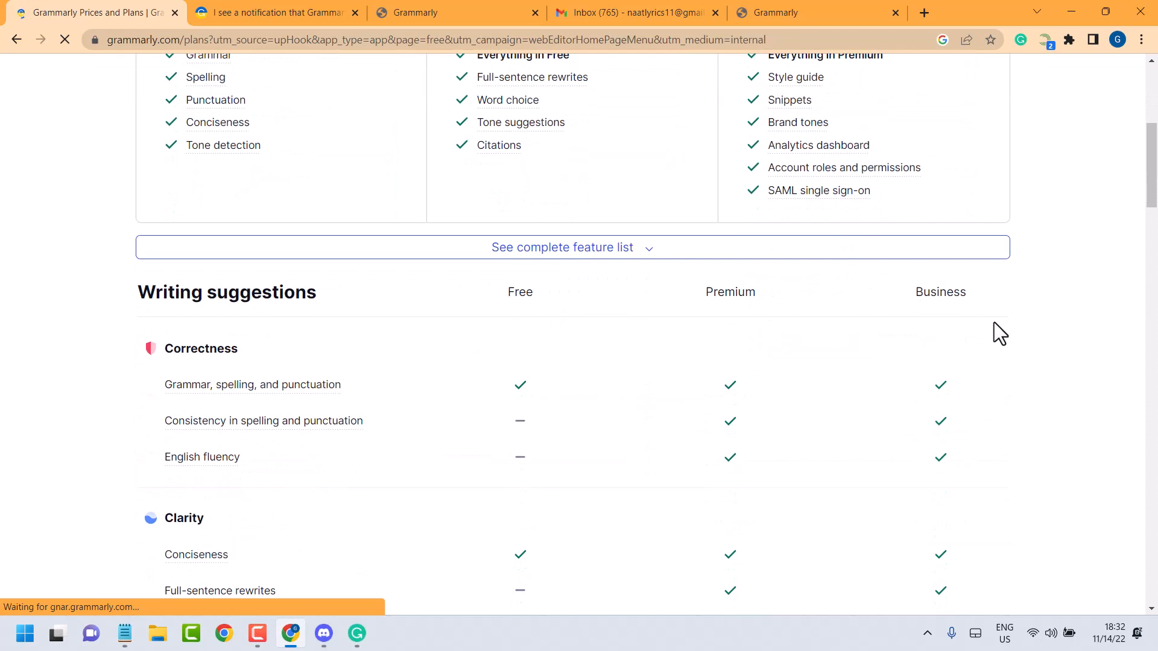
{"action": "mouse_move", "coordinate": [812, 247]}
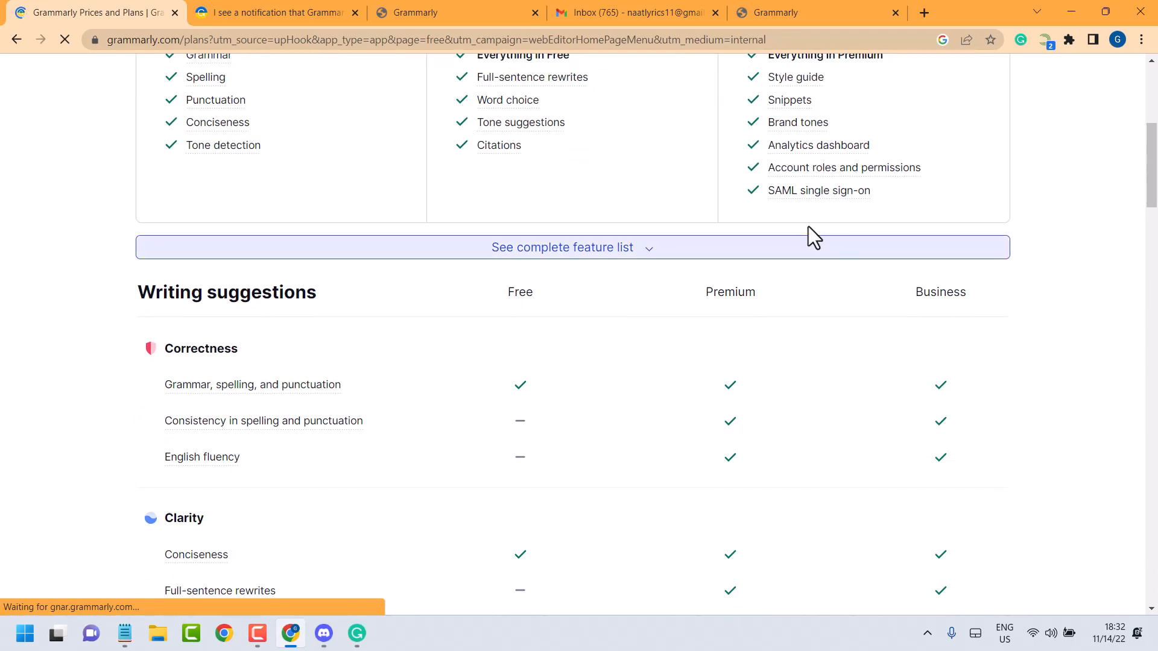
{"action": "mouse_move", "coordinate": [822, 324]}
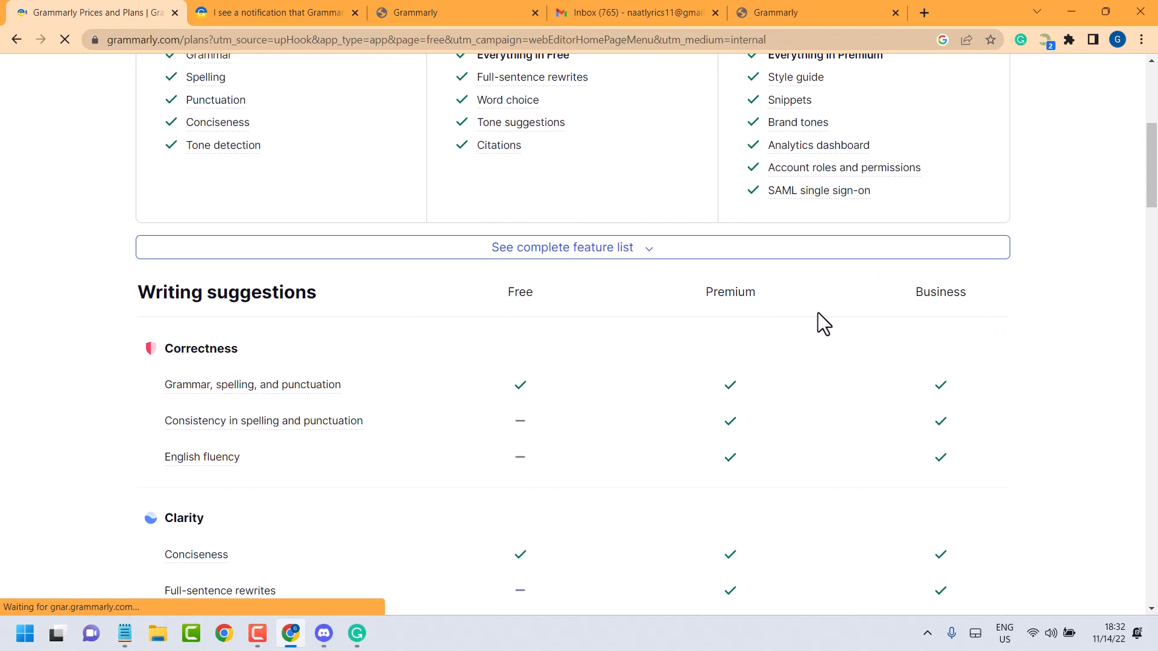
{"action": "scroll", "scroll_direction": "up", "scroll_amount": 3}
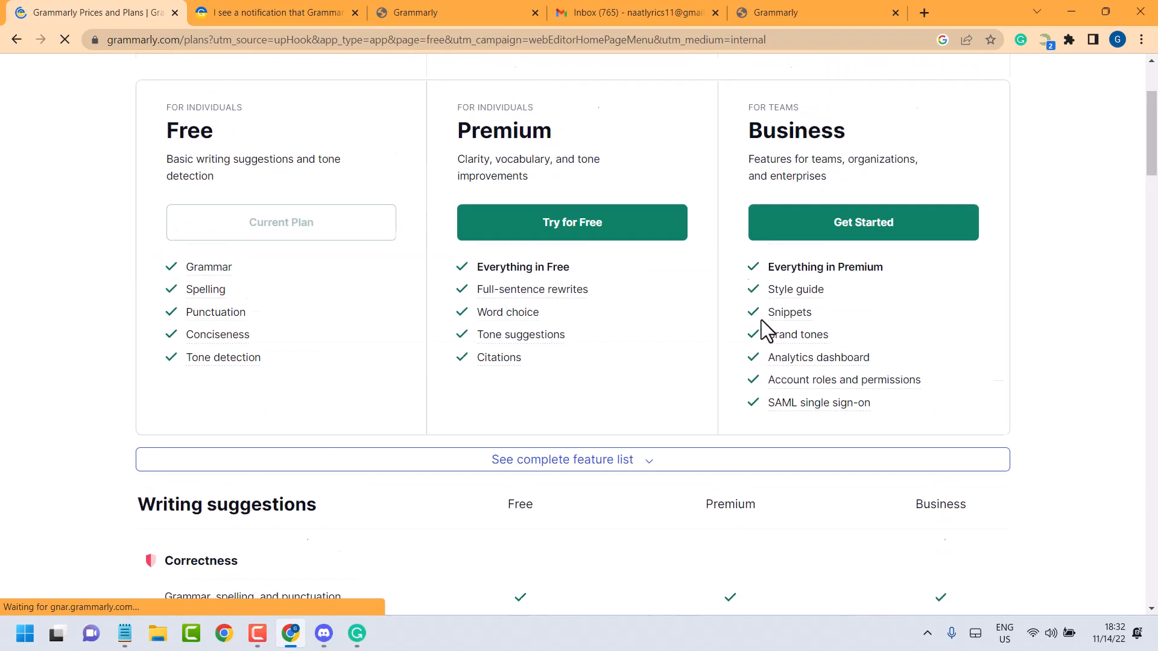
{"action": "scroll", "scroll_direction": "down", "scroll_amount": 3}
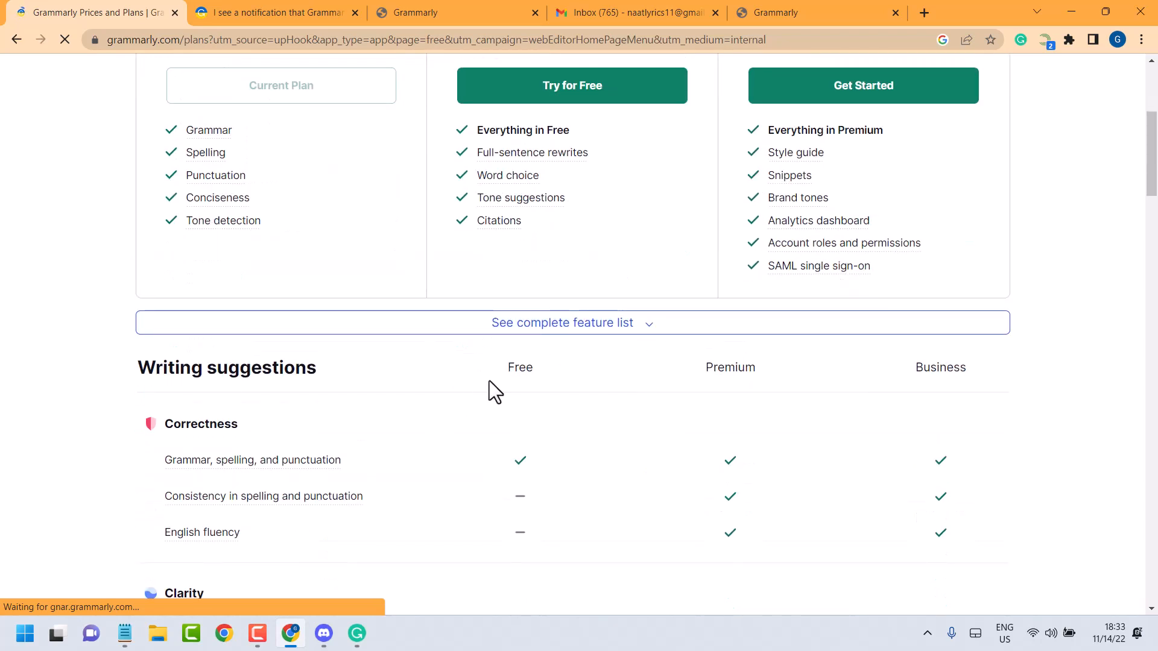
{"action": "mouse_move", "coordinate": [977, 381]}
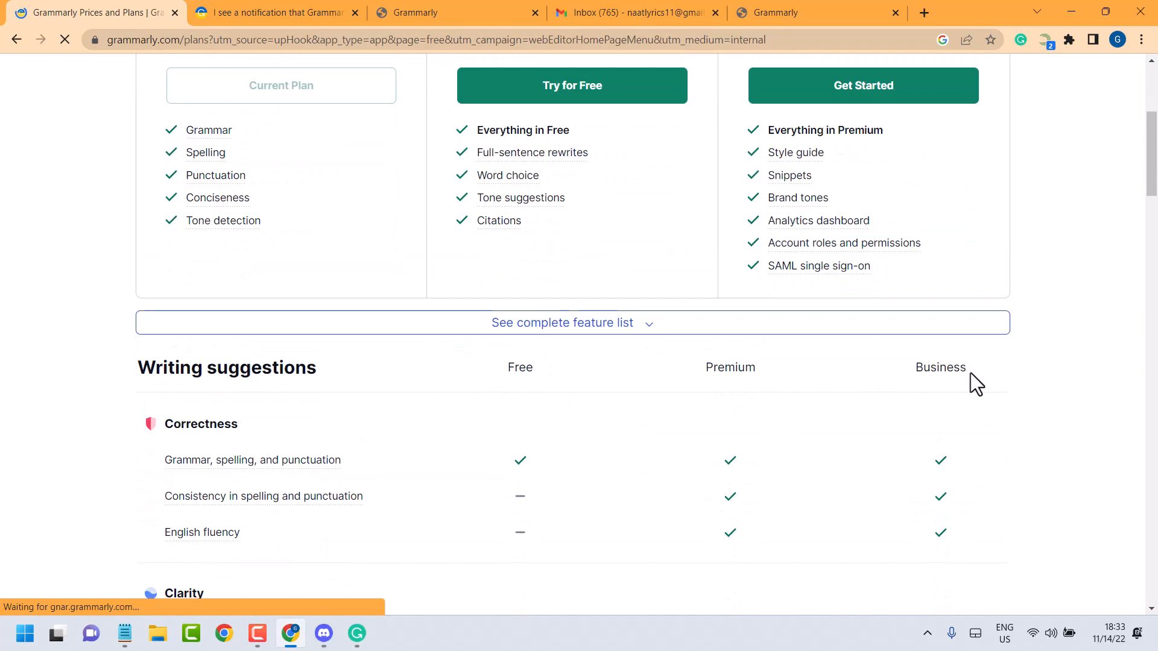
{"action": "scroll", "scroll_direction": "down", "scroll_amount": 3}
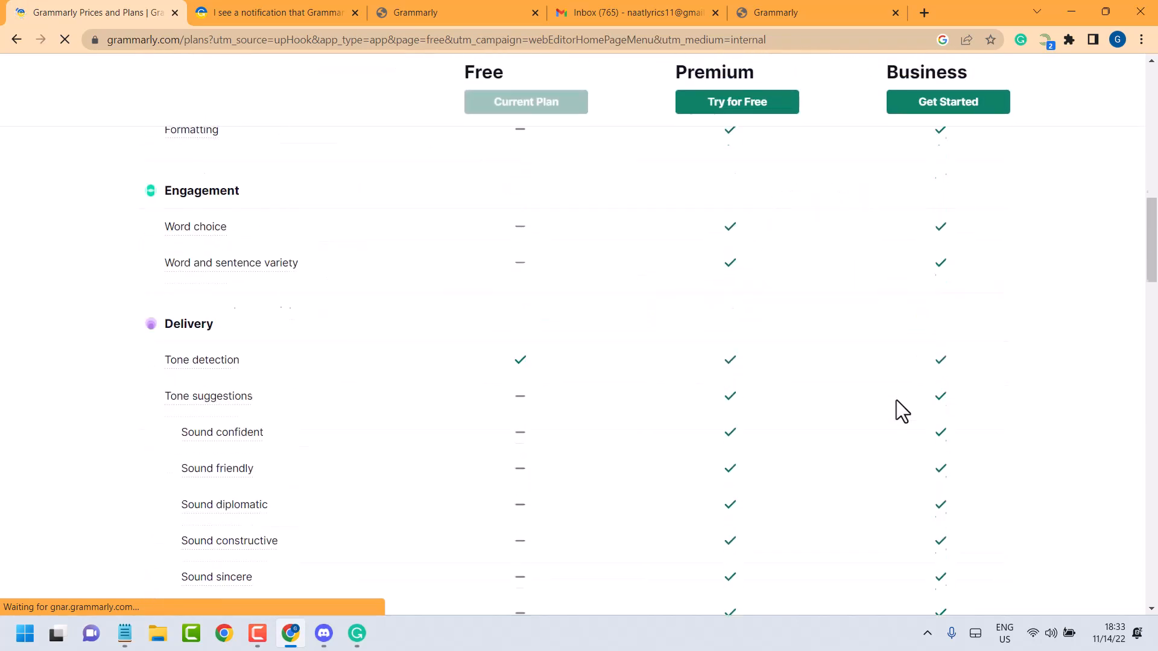
{"action": "scroll", "scroll_direction": "down", "scroll_amount": 3}
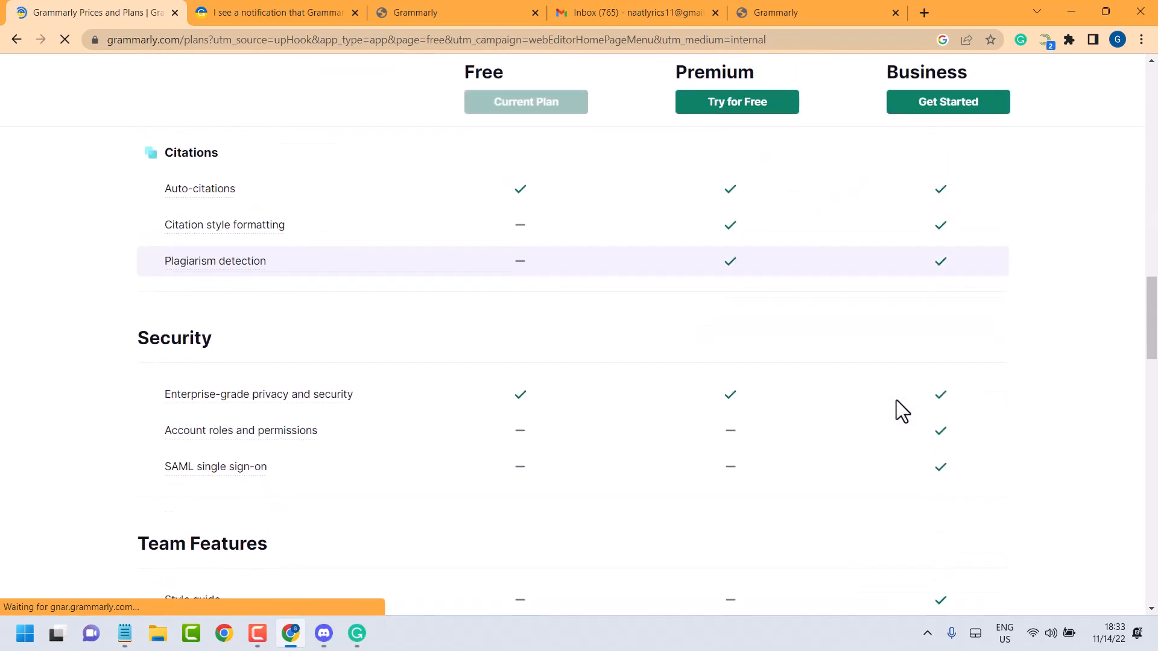
{"action": "scroll", "scroll_direction": "down", "scroll_amount": 3}
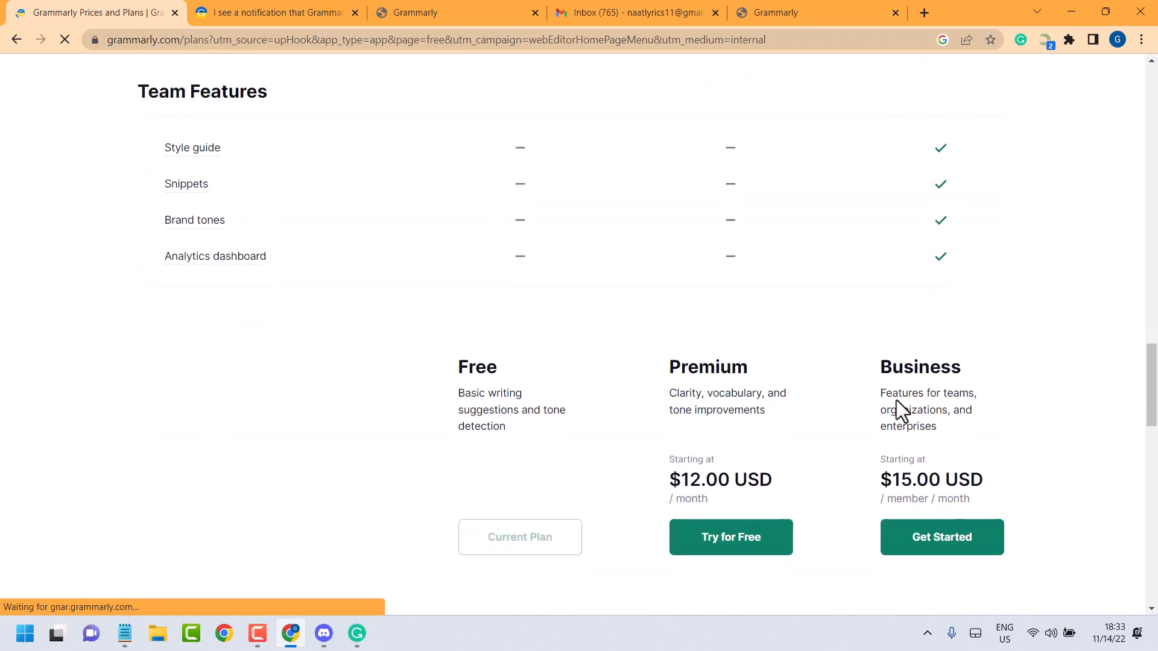
{"action": "scroll", "scroll_direction": "down", "scroll_amount": 3}
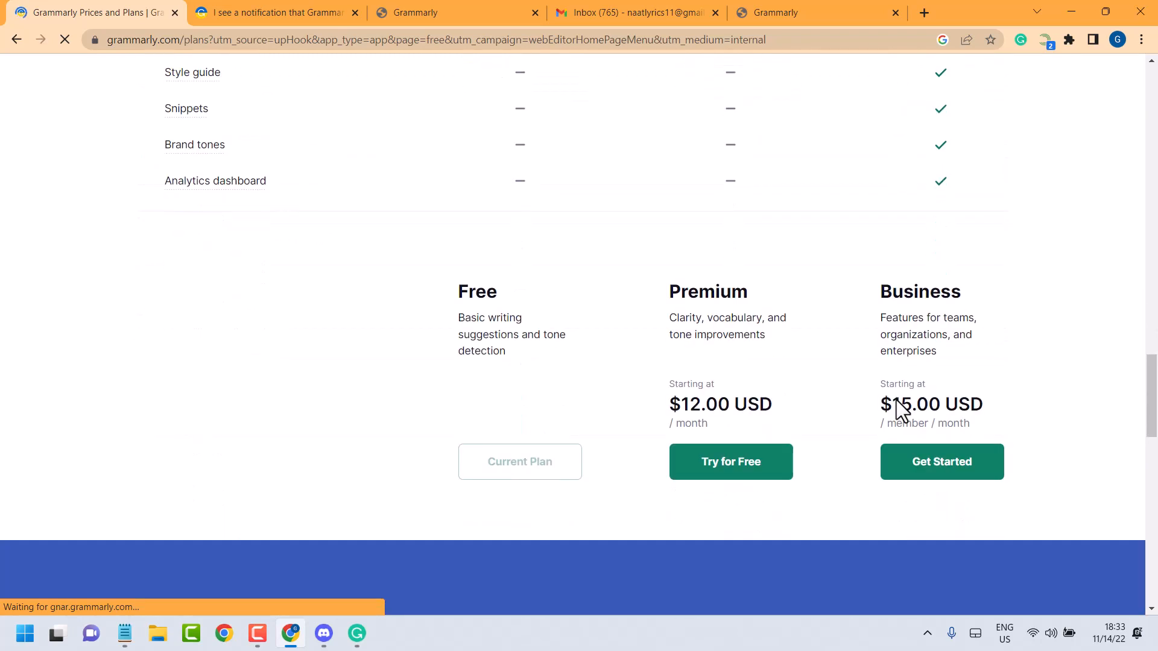
{"action": "scroll", "scroll_direction": "up", "scroll_amount": 3}
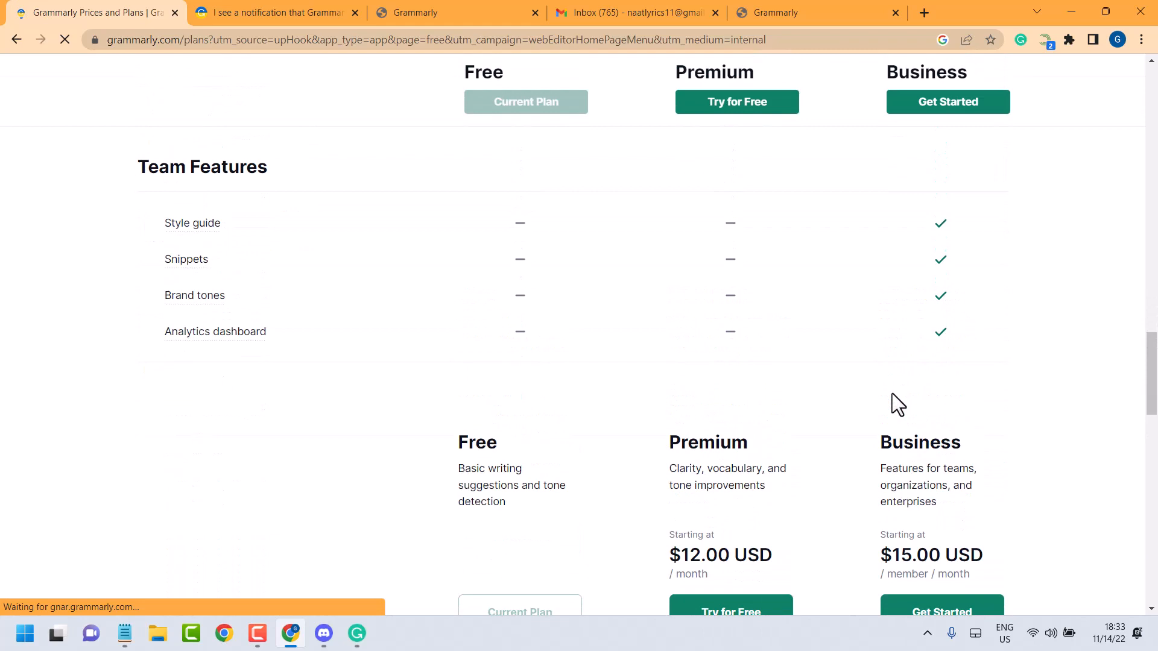
{"action": "scroll", "scroll_direction": "down", "scroll_amount": 3}
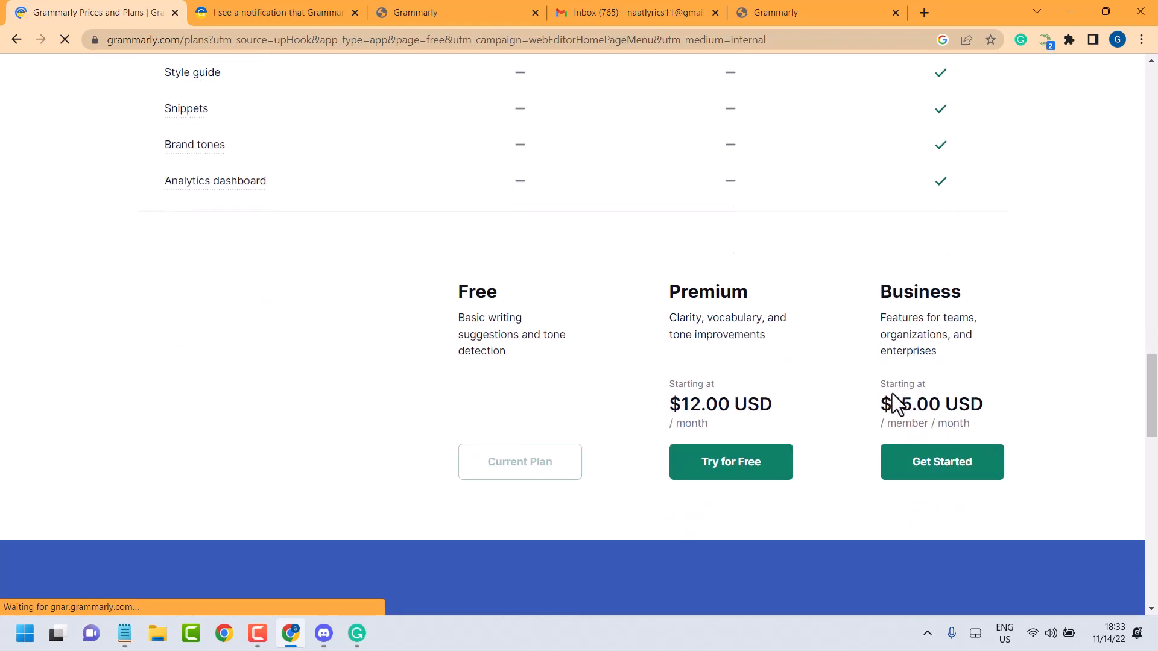
{"action": "scroll", "scroll_direction": "up", "scroll_amount": 3}
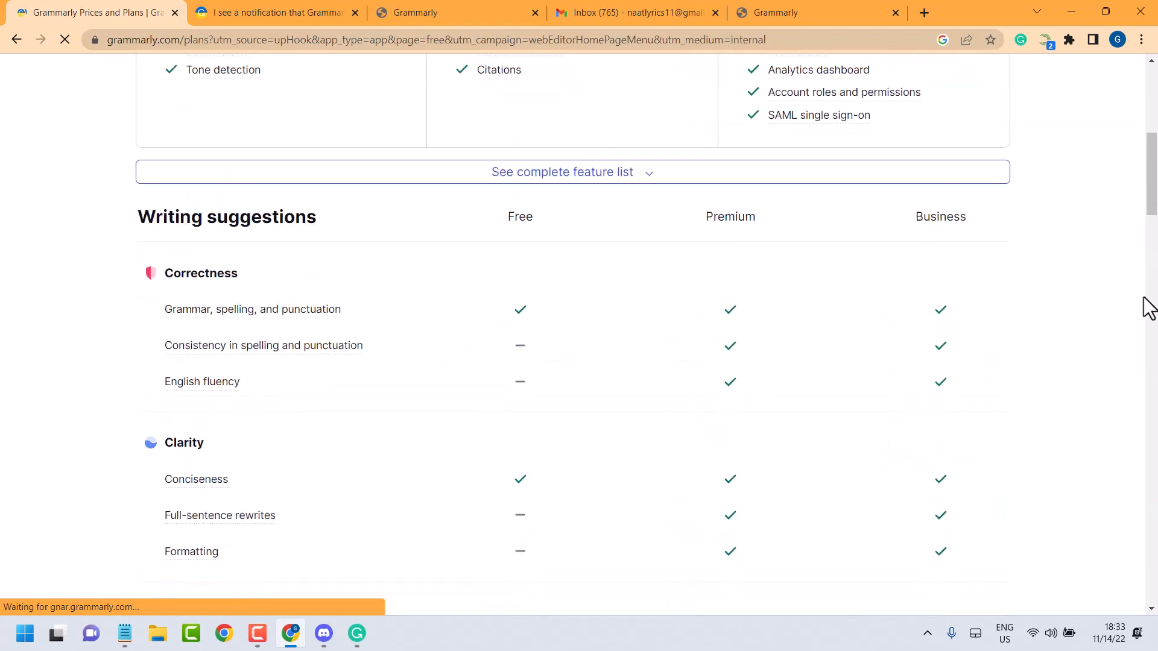
{"action": "scroll", "scroll_direction": "down", "scroll_amount": 3}
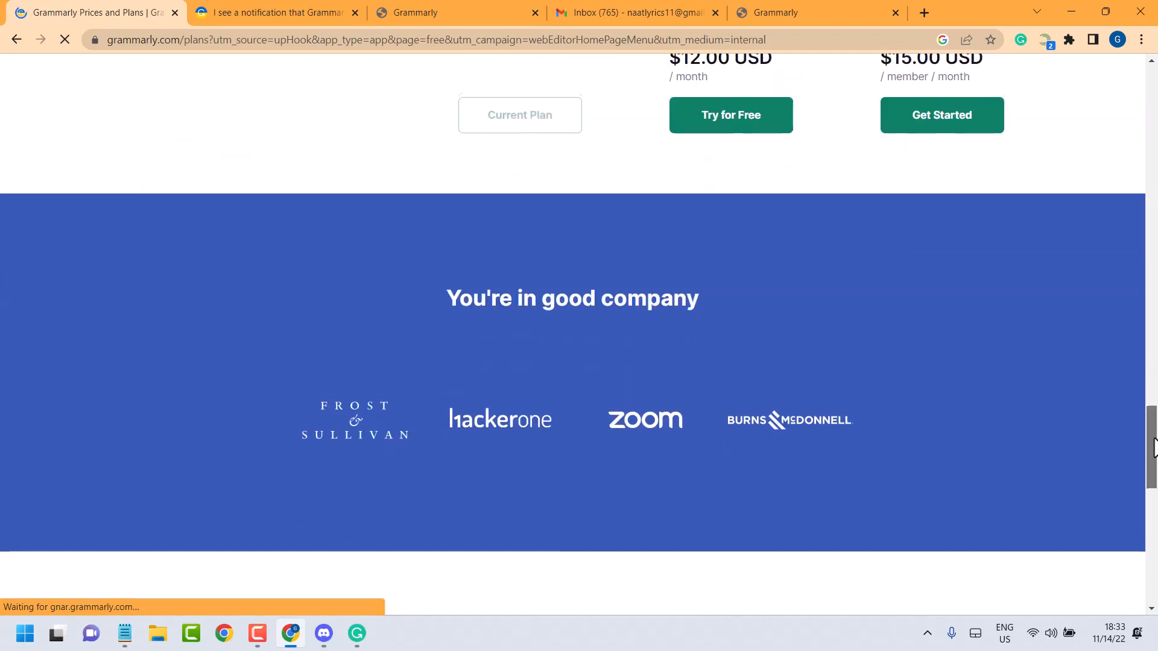
{"action": "scroll", "scroll_direction": "up", "scroll_amount": 3}
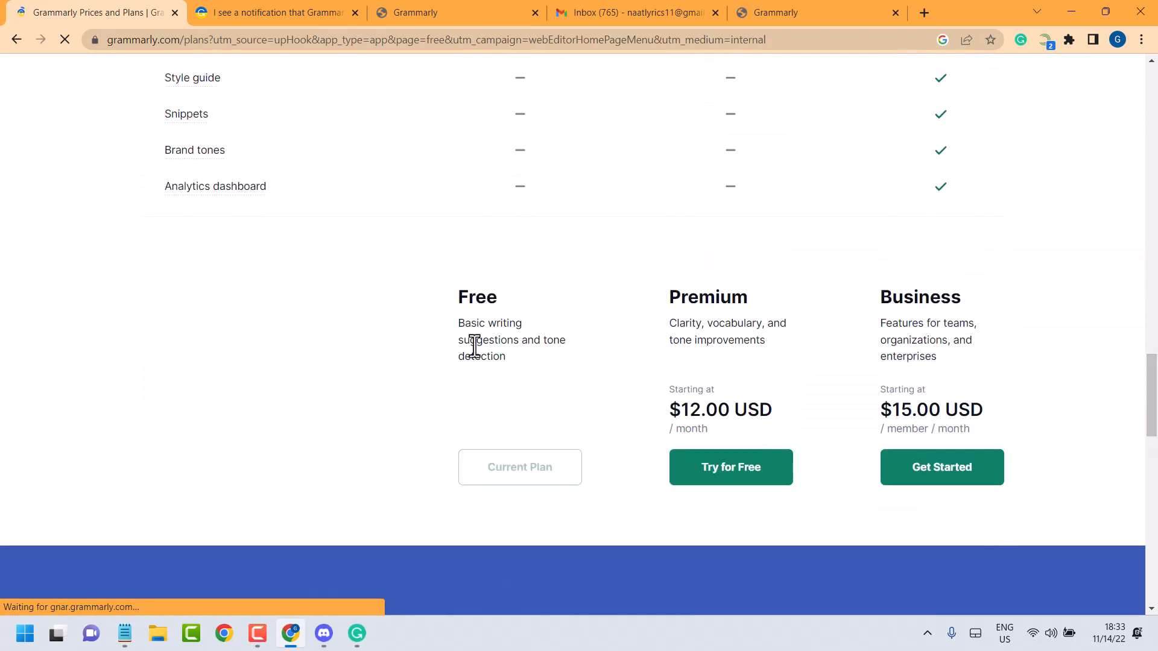
{"action": "mouse_move", "coordinate": [701, 424]}
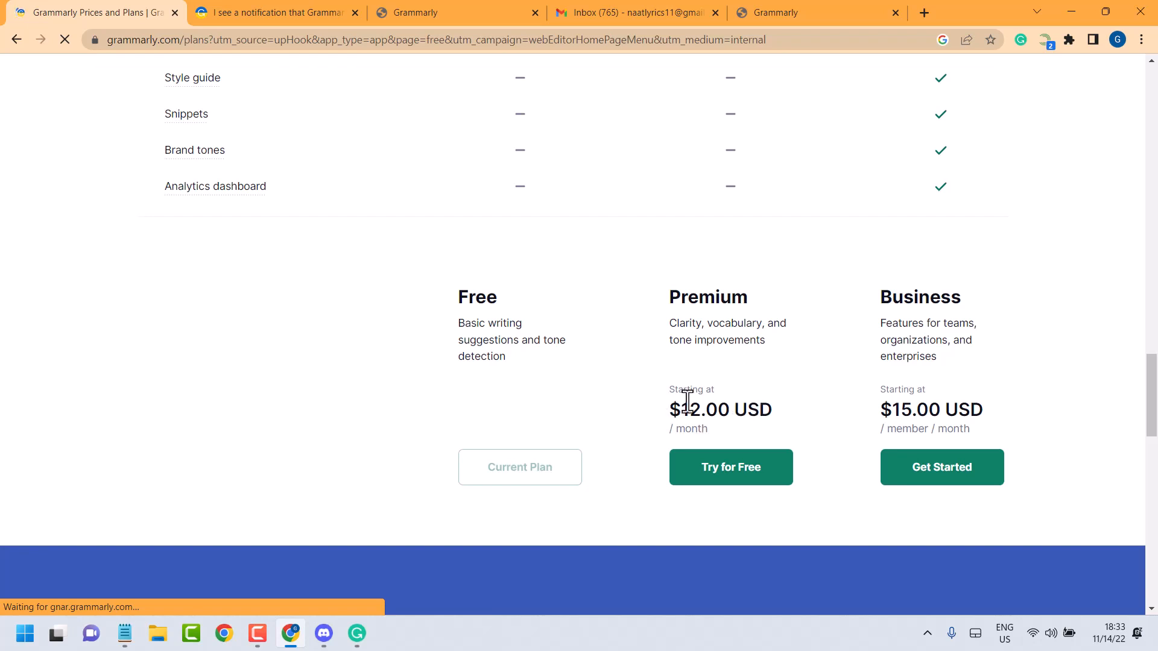
{"action": "mouse_move", "coordinate": [935, 406]}
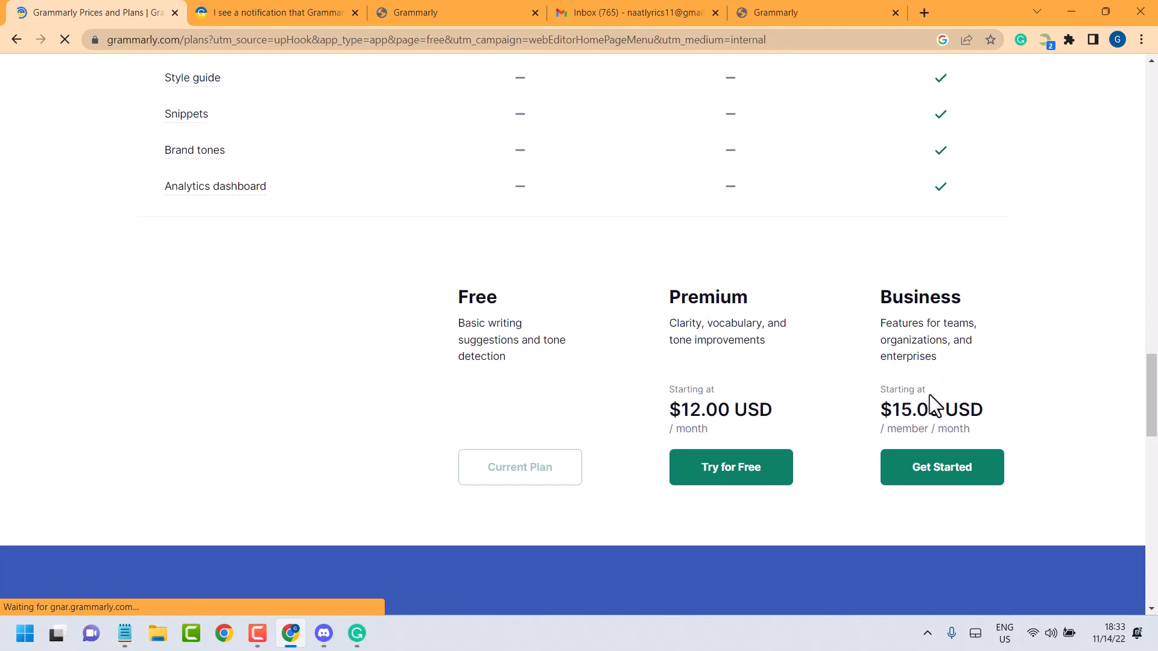
{"action": "mouse_move", "coordinate": [973, 403]}
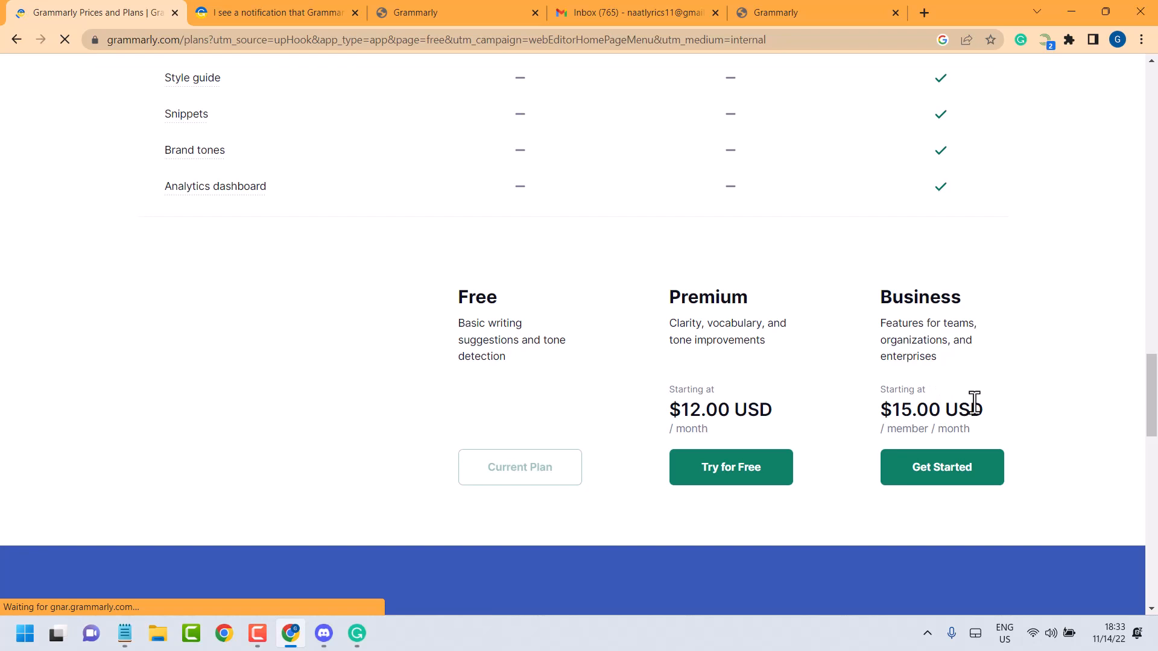
{"action": "mouse_move", "coordinate": [910, 434]}
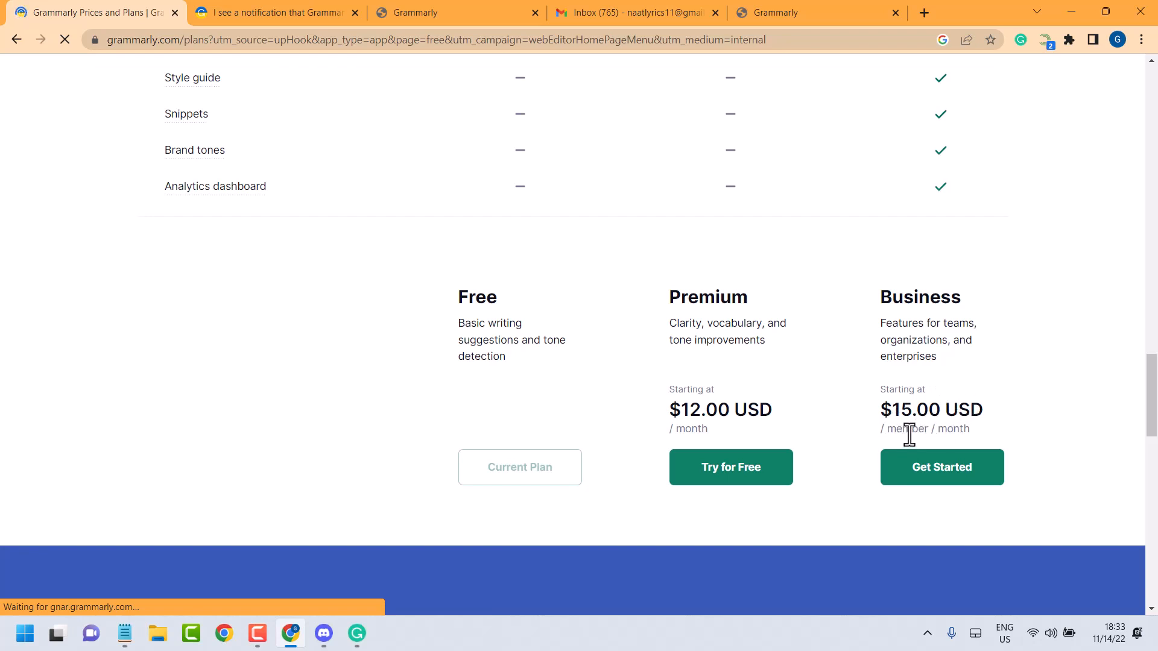
{"action": "mouse_move", "coordinate": [998, 435]}
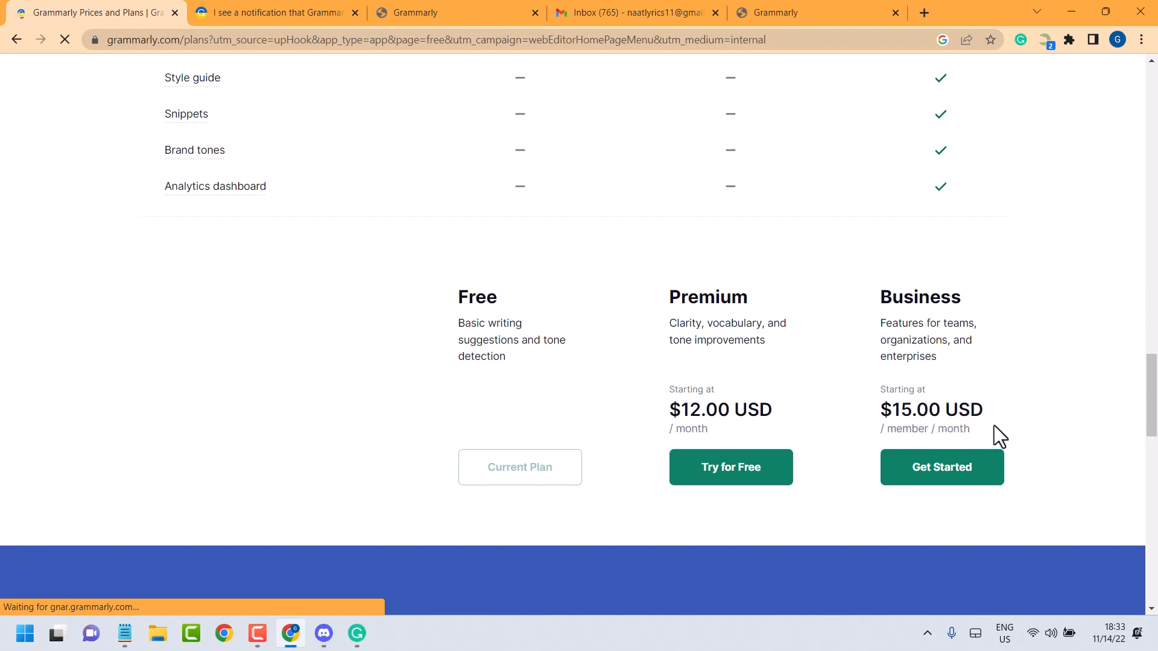
{"action": "mouse_move", "coordinate": [1010, 435]}
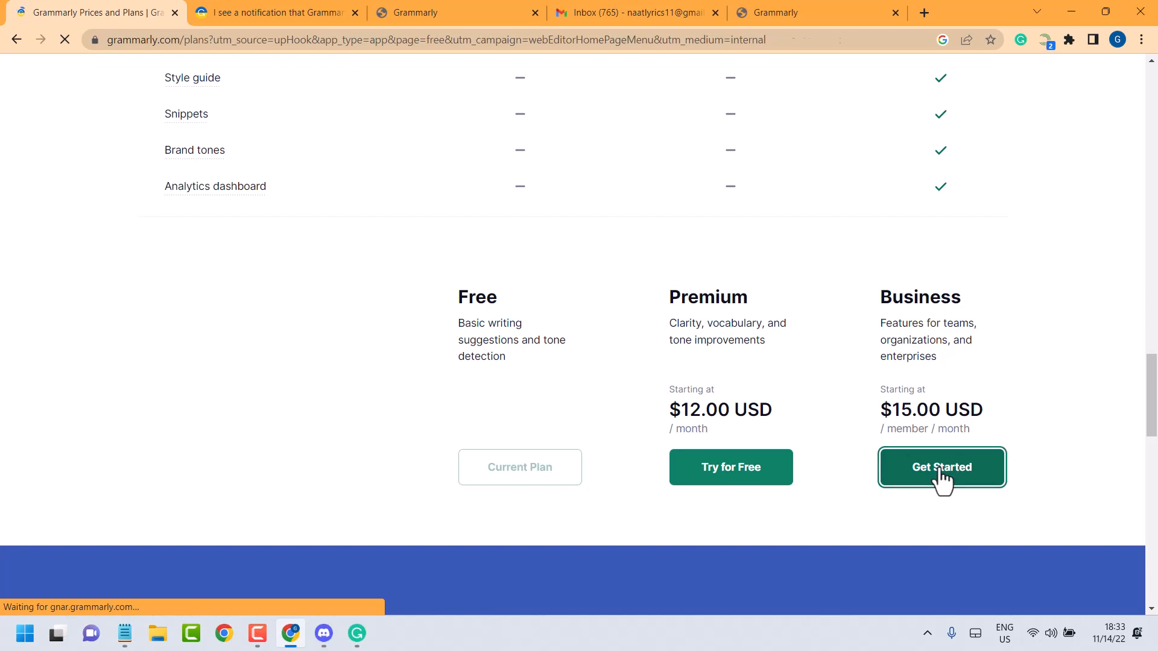
Start the Business trial setup, showing 13 members on the annual plan at $14.50 per member.
{"action": "left_click", "coordinate": [941, 466]}
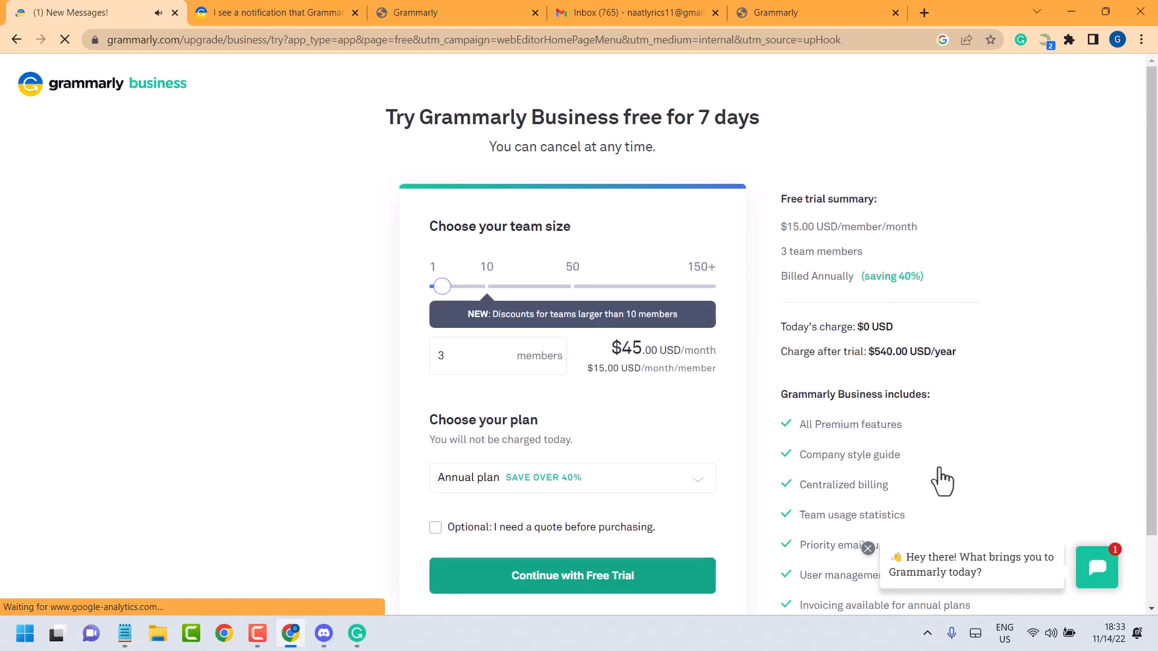
{"action": "mouse_move", "coordinate": [654, 276]}
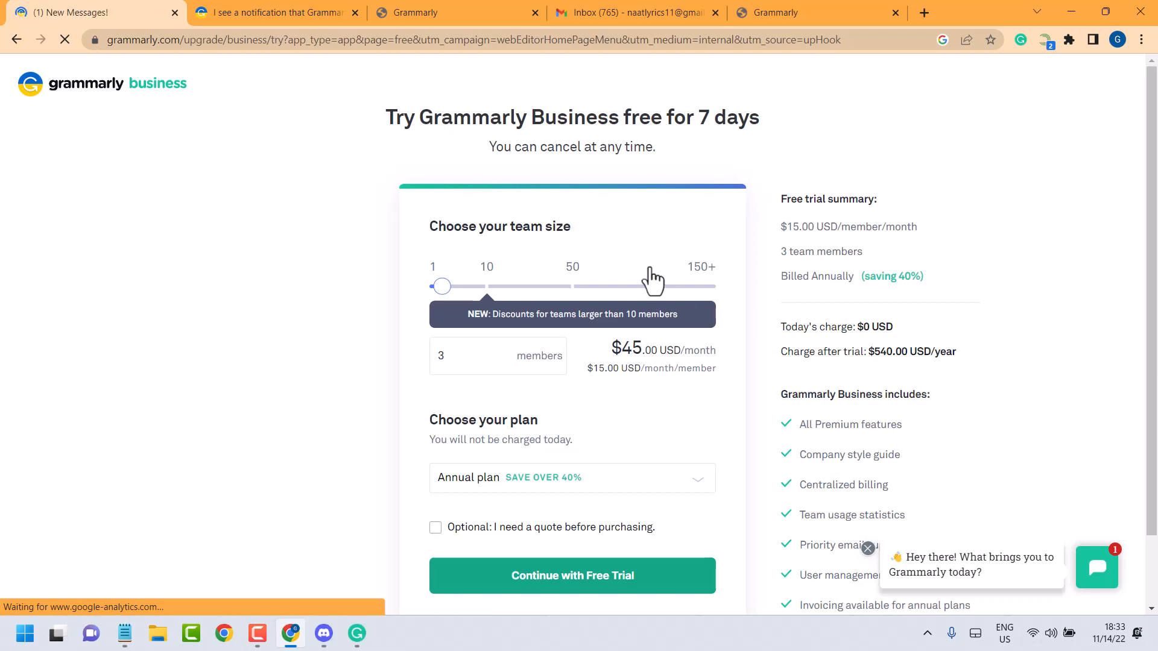
{"action": "mouse_move", "coordinate": [471, 259]}
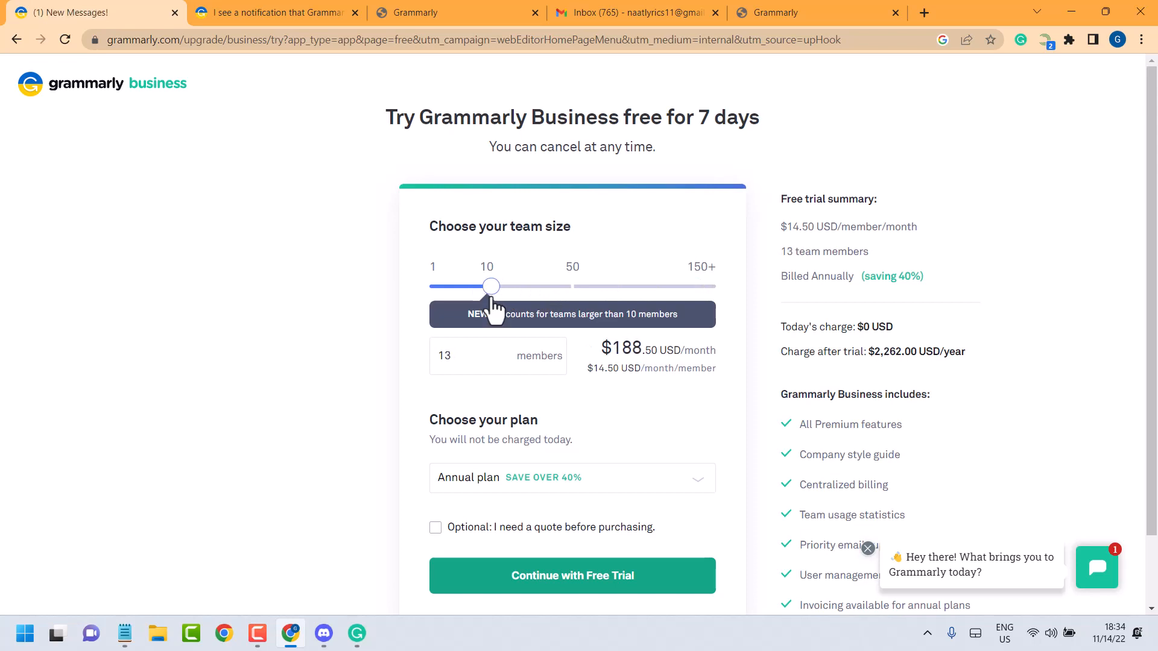
{"action": "scroll", "scroll_direction": "down", "scroll_amount": 3}
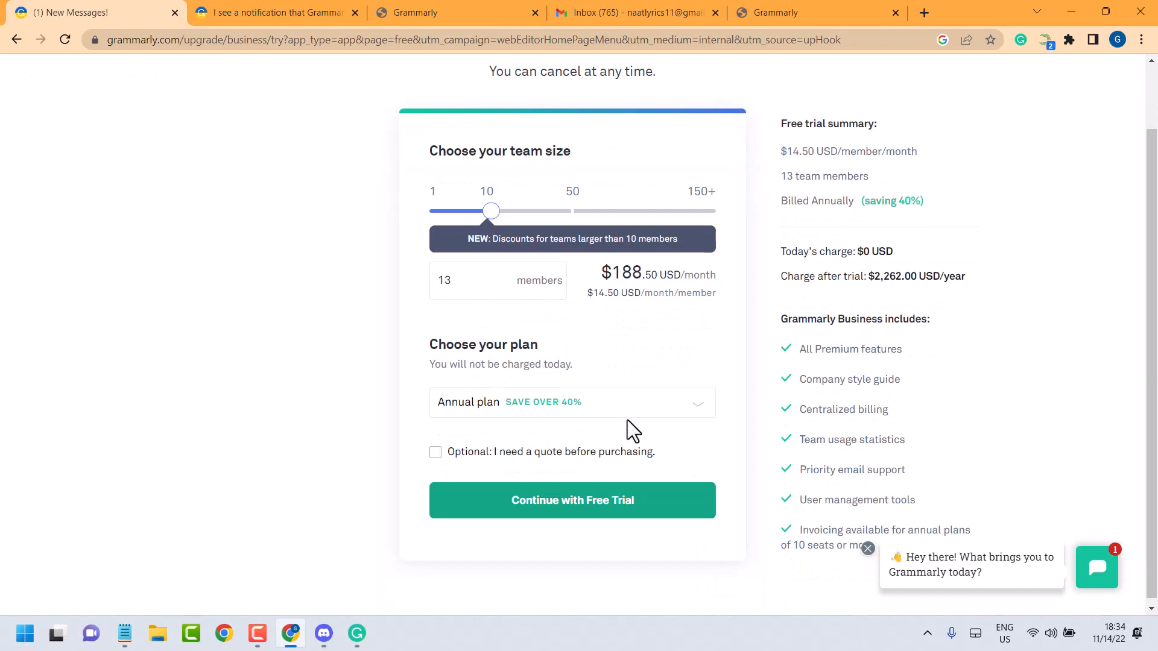
{"action": "mouse_move", "coordinate": [509, 412]}
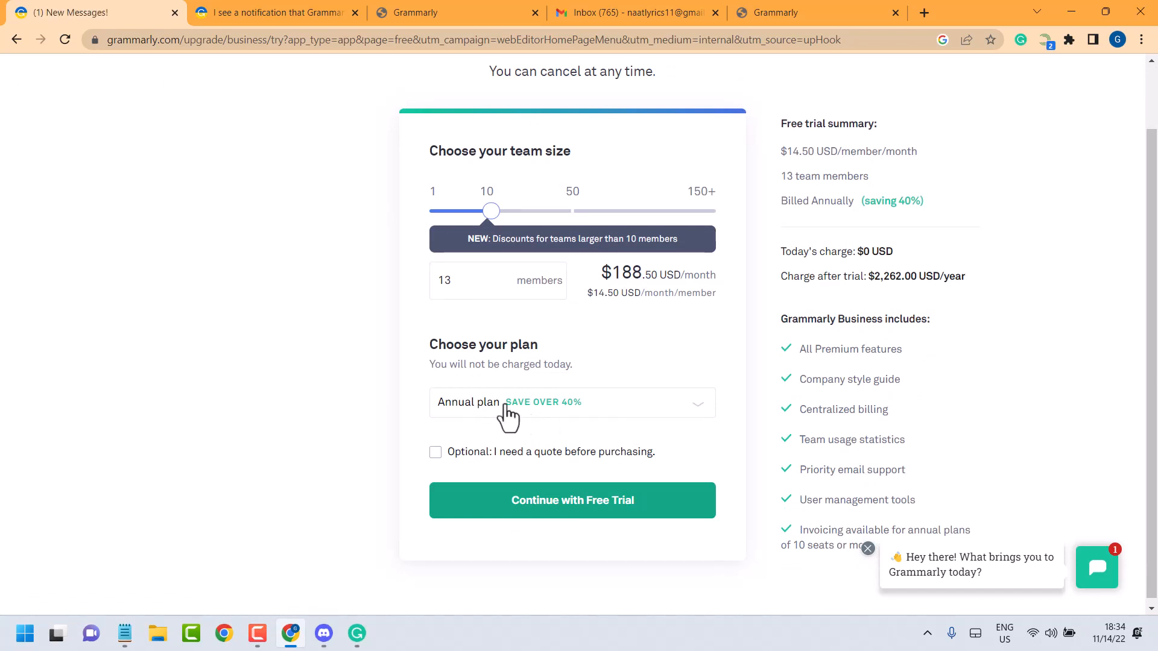
{"action": "mouse_move", "coordinate": [585, 427]}
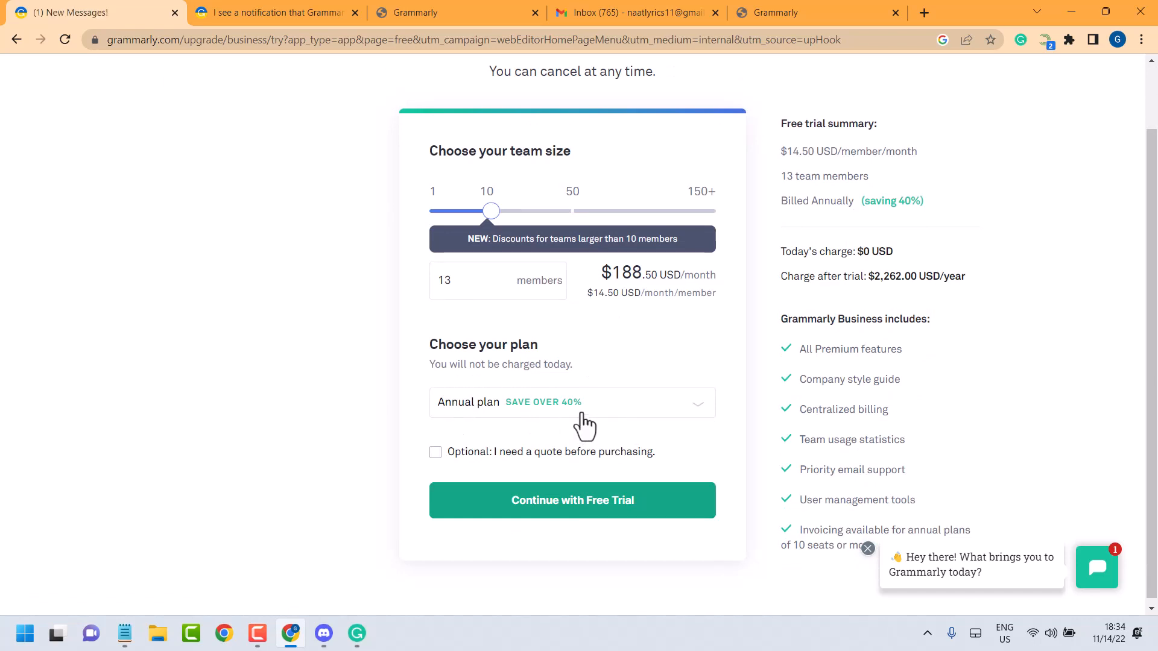
{"action": "mouse_move", "coordinate": [535, 419]}
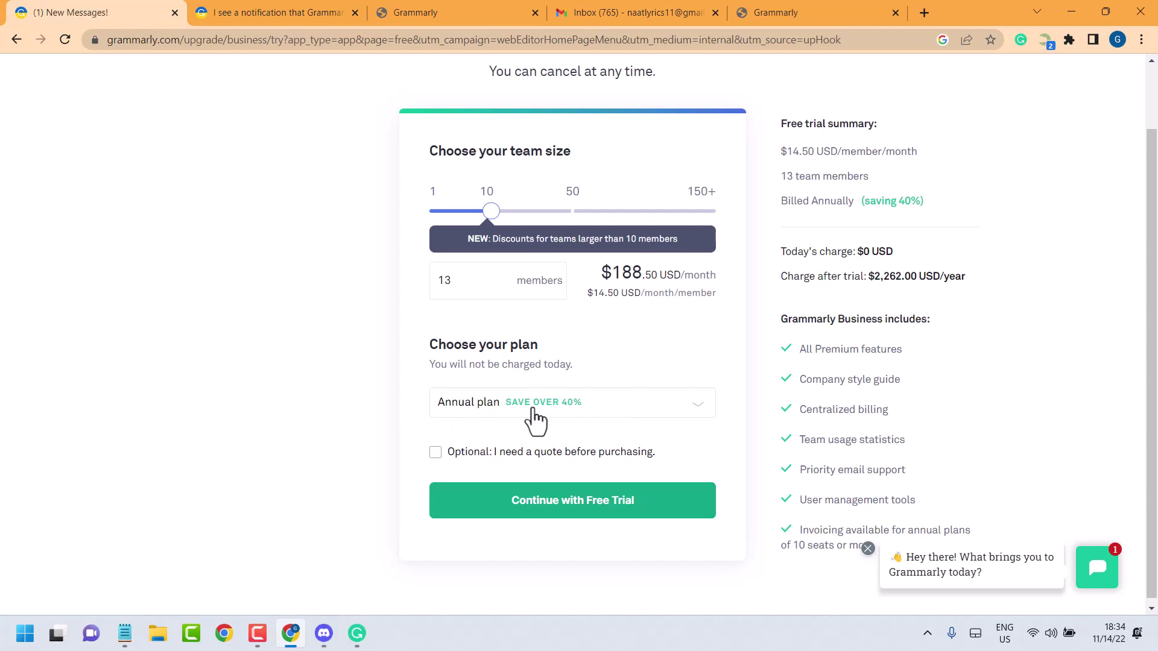
{"action": "mouse_move", "coordinate": [560, 416]}
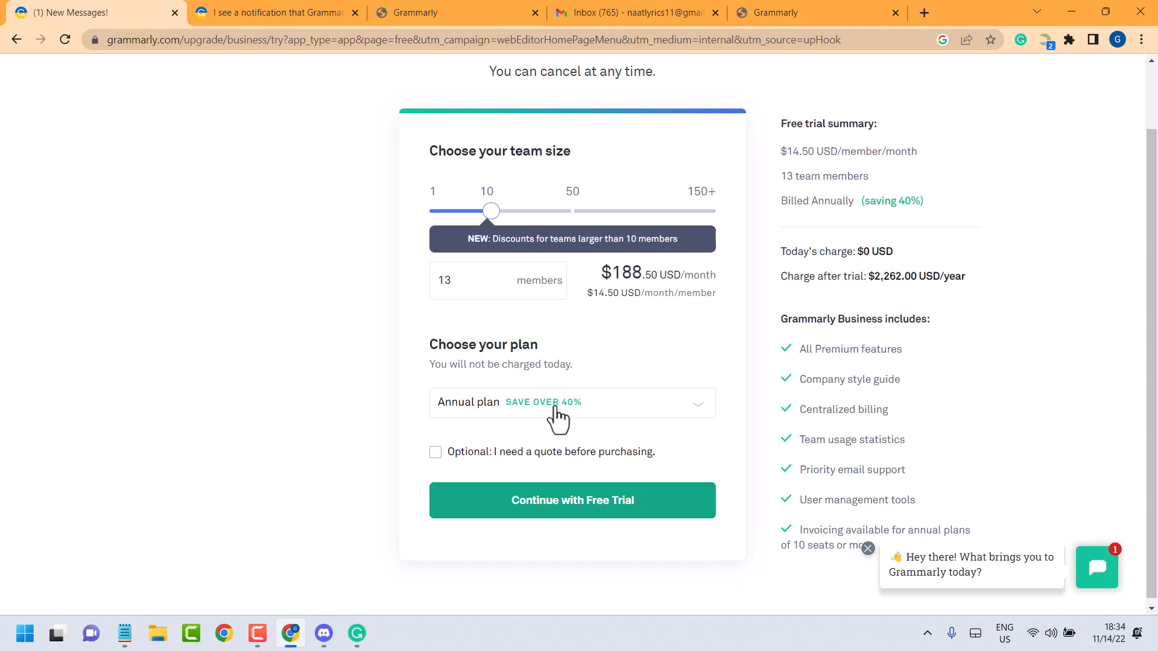
{"action": "mouse_move", "coordinate": [440, 461]}
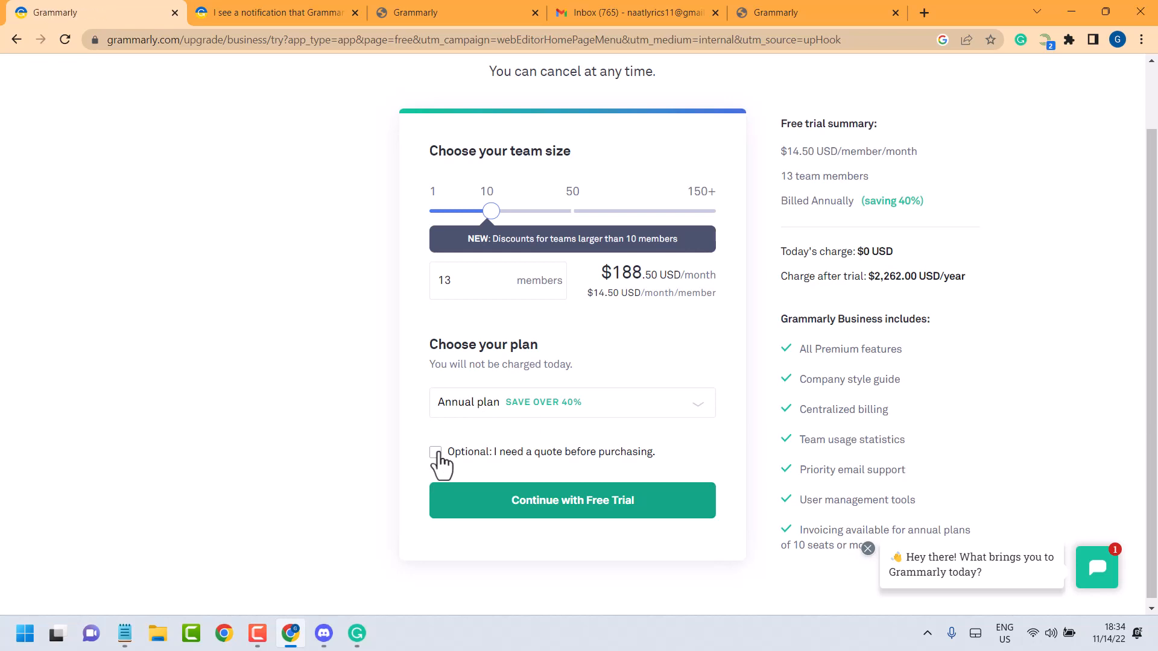
{"action": "mouse_move", "coordinate": [528, 513]}
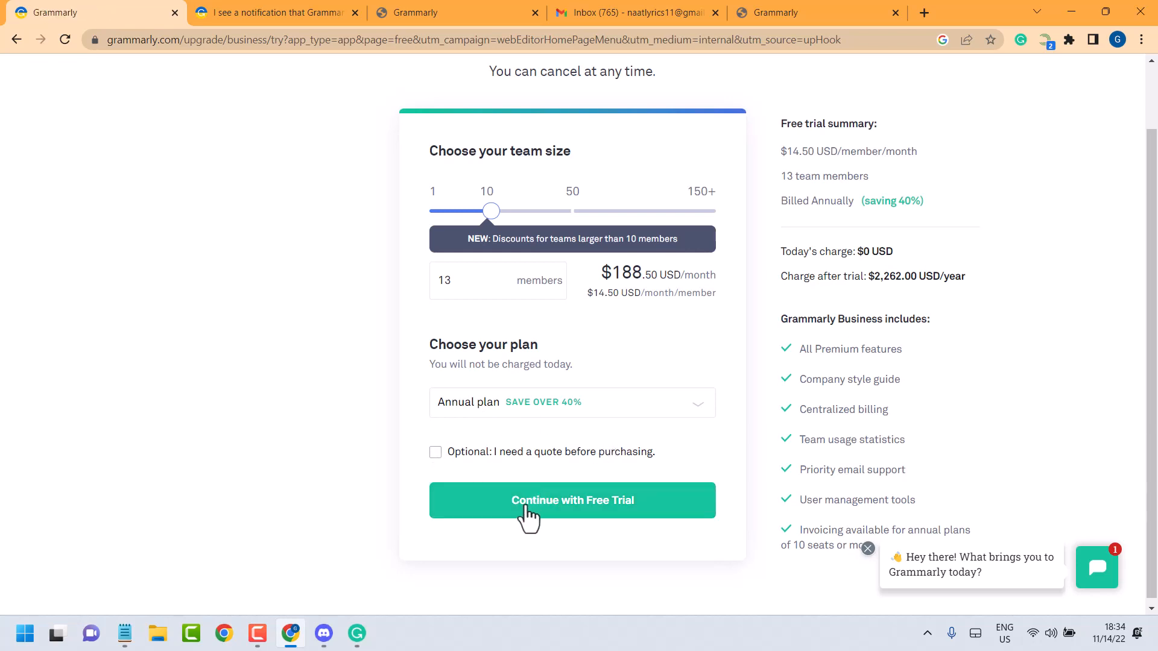
{"action": "scroll", "scroll_direction": "up", "scroll_amount": 3}
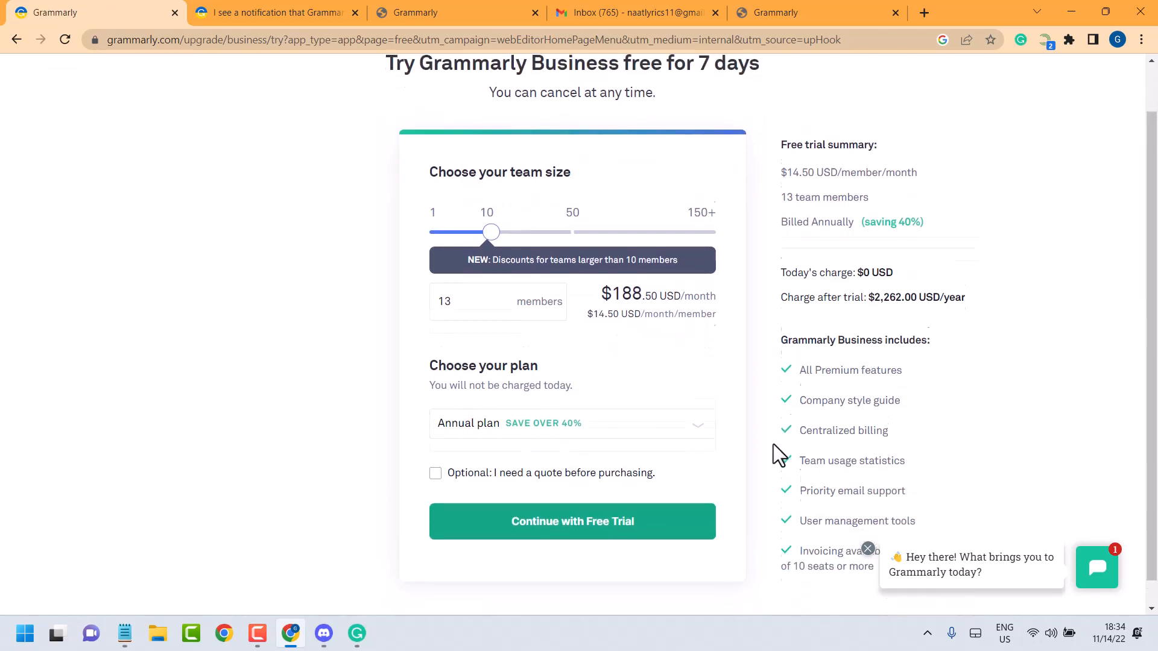
{"action": "scroll", "scroll_direction": "down", "scroll_amount": 3}
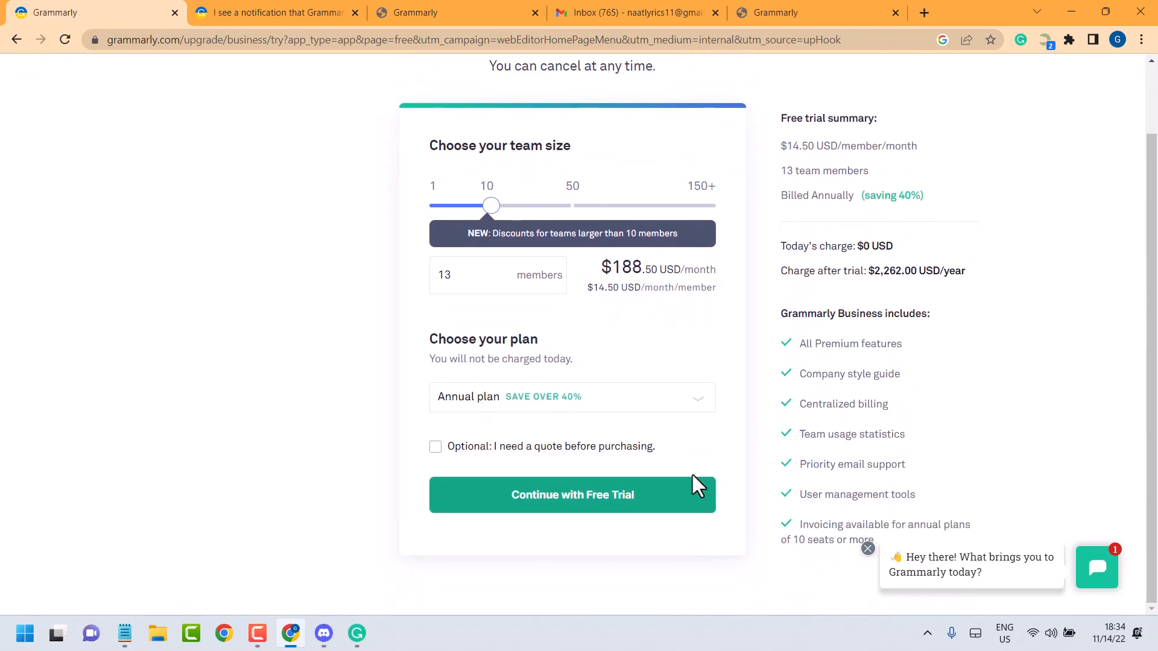
{"action": "mouse_move", "coordinate": [615, 512]}
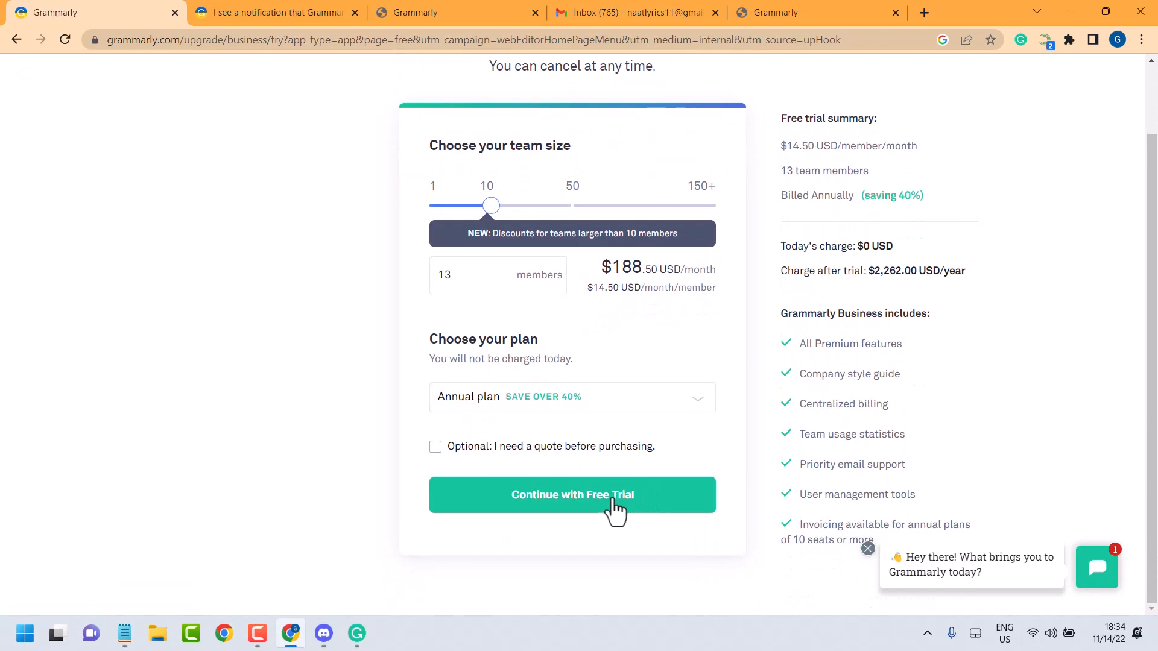
{"action": "scroll", "scroll_direction": "up", "scroll_amount": 3}
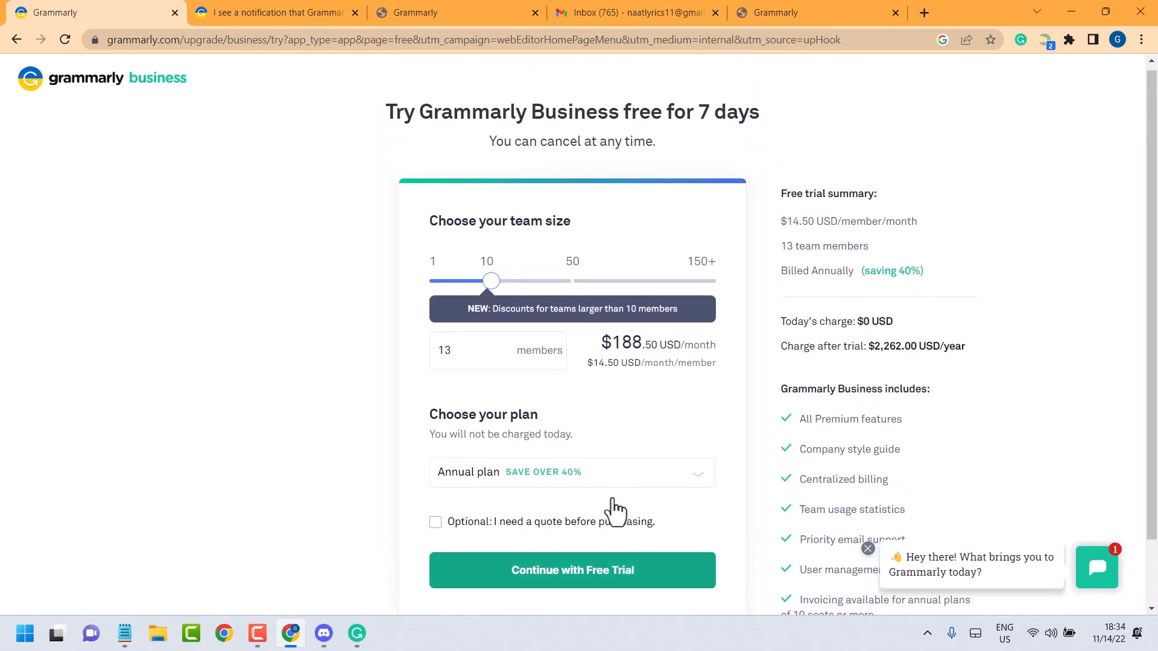
{"action": "mouse_move", "coordinate": [654, 139]}
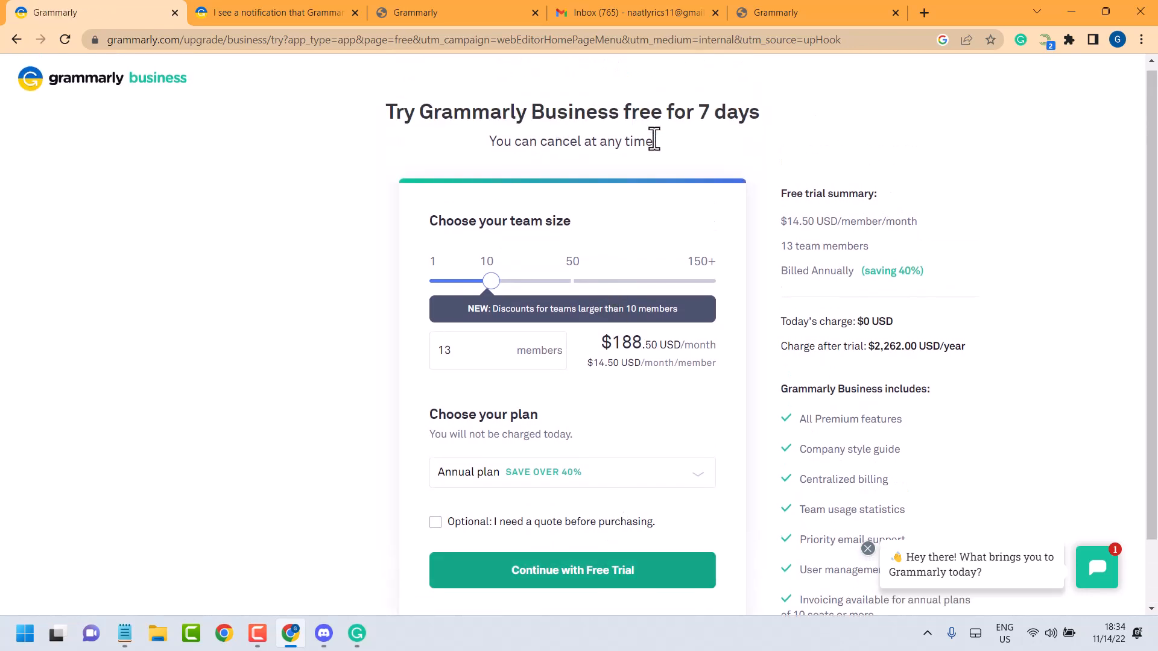
{"action": "mouse_move", "coordinate": [604, 135]}
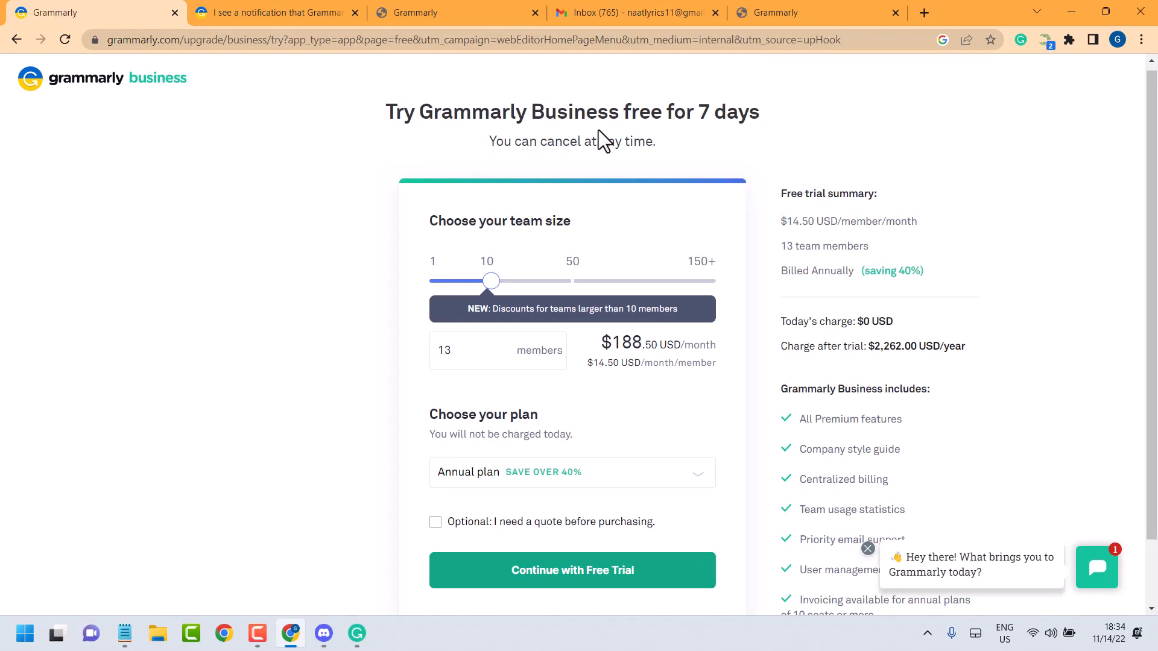
{"action": "mouse_move", "coordinate": [729, 368]}
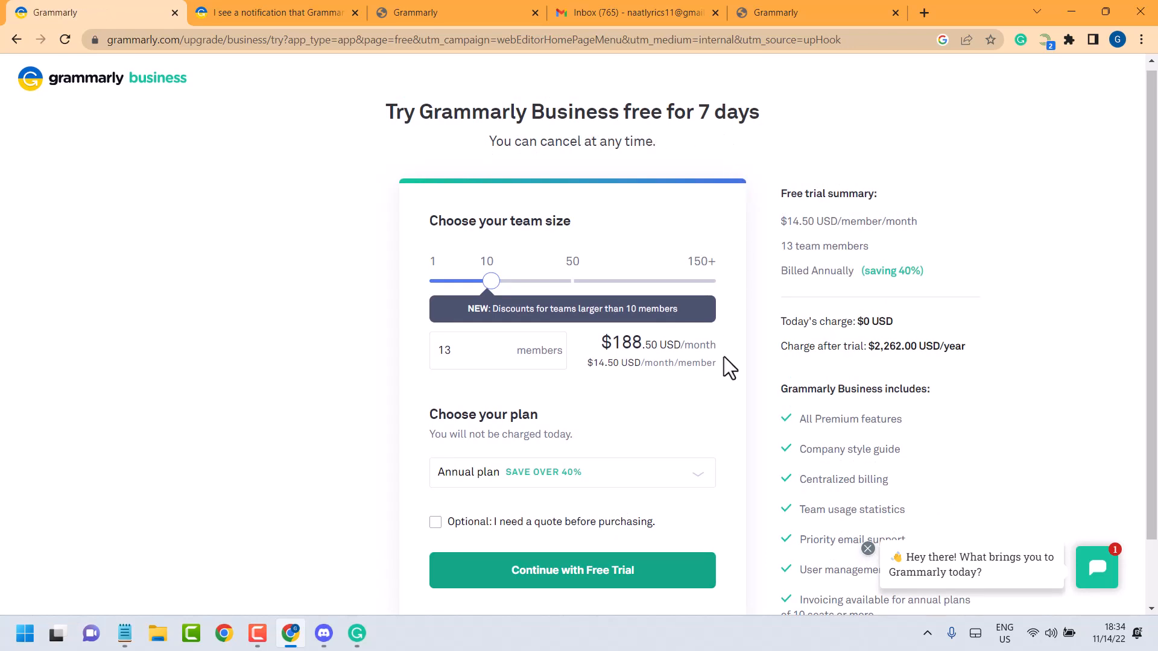
{"action": "mouse_move", "coordinate": [726, 397]}
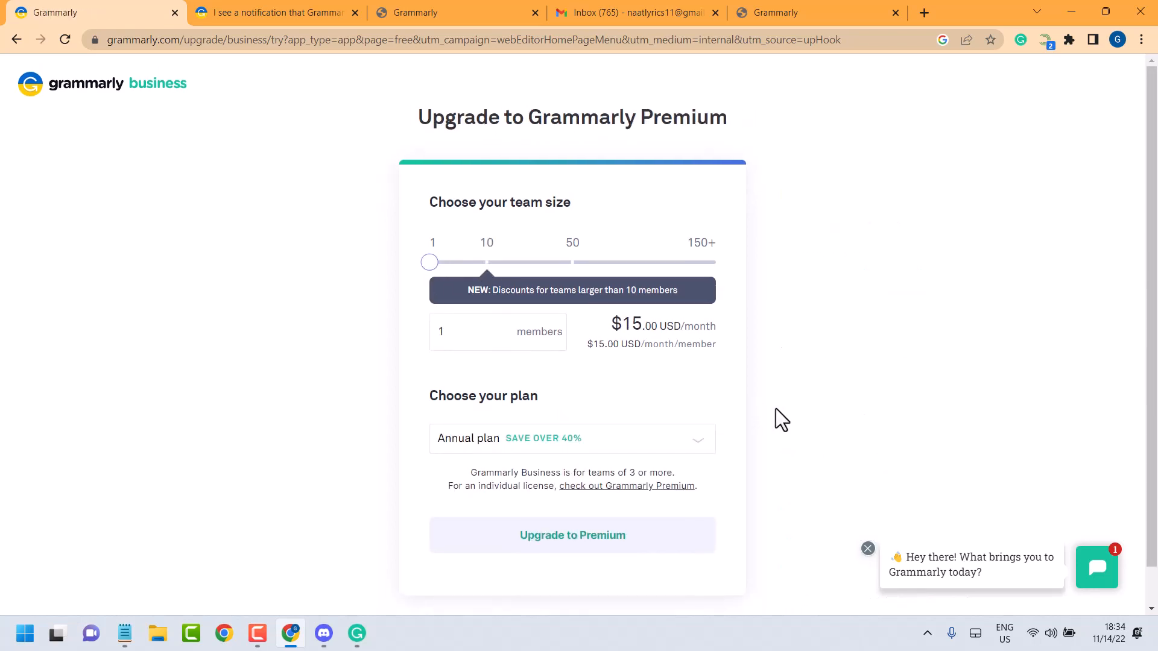
{"action": "mouse_move", "coordinate": [430, 280]}
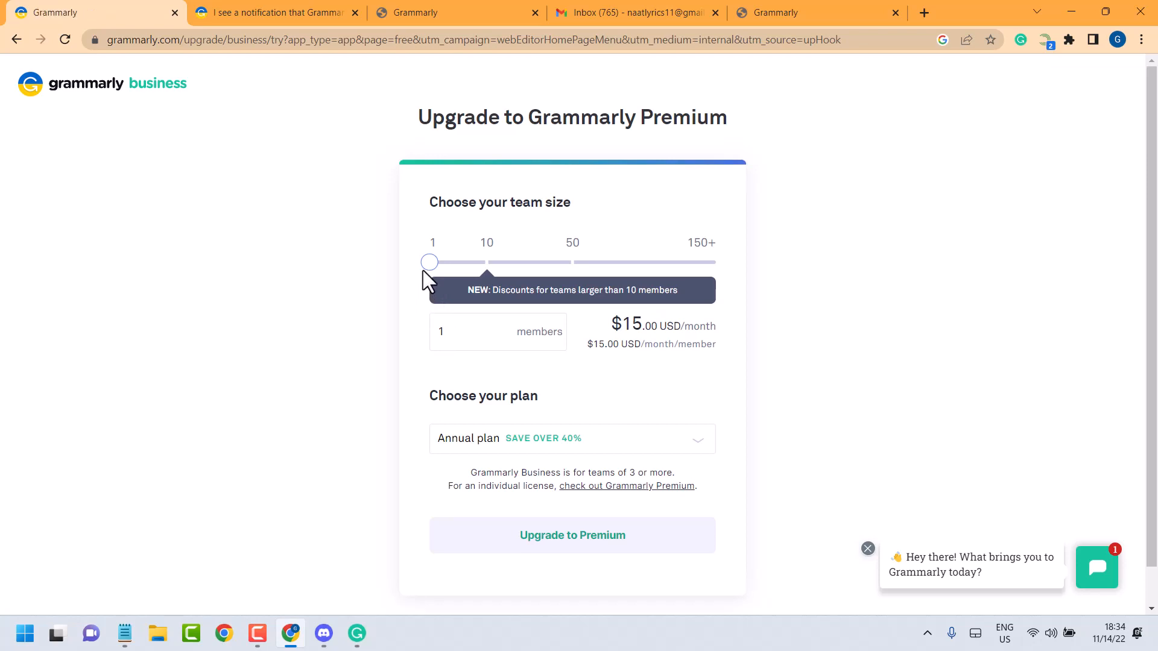
{"action": "mouse_move", "coordinate": [430, 260]}
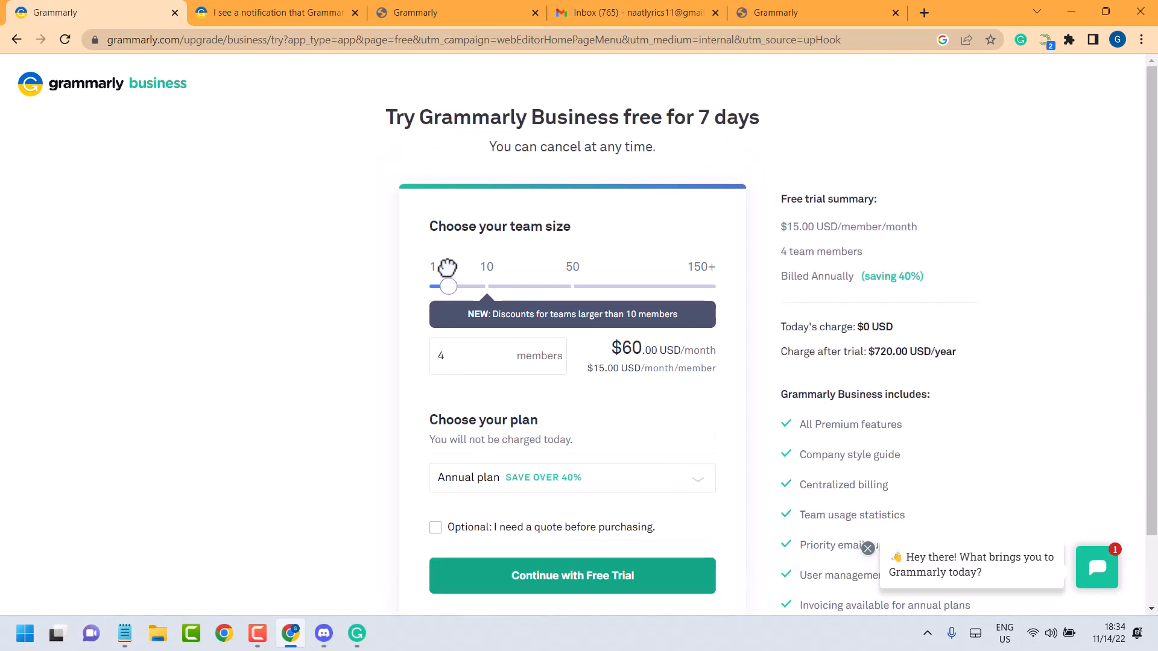
{"action": "mouse_move", "coordinate": [421, 361]}
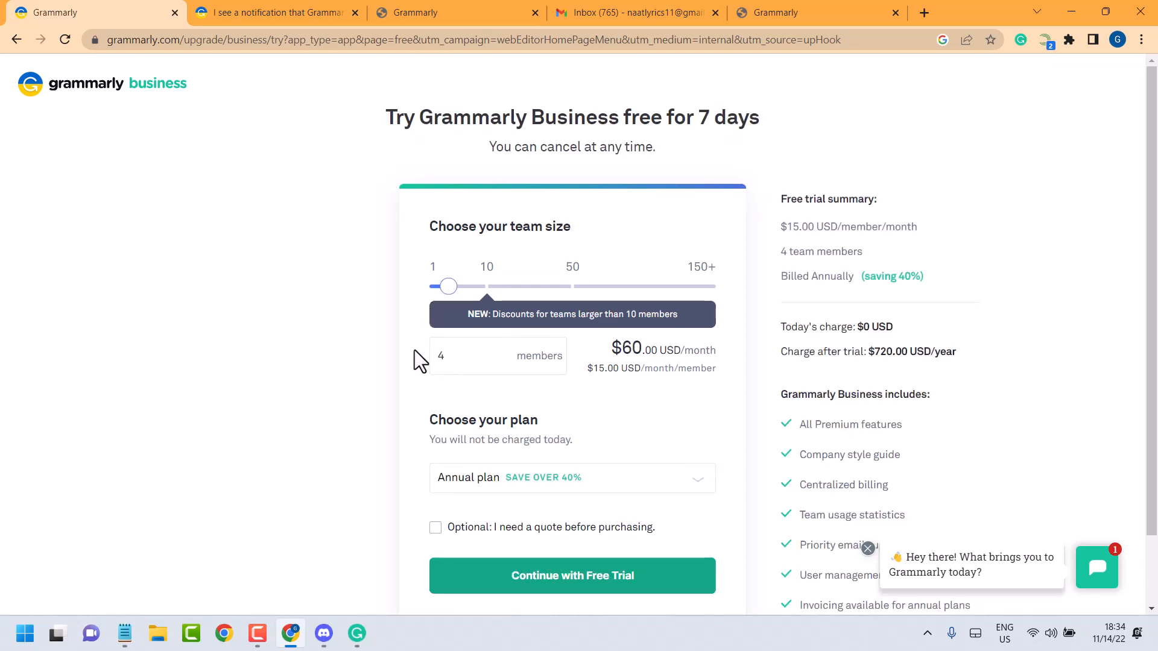
Enter 3 as the team size, giving $15.00 per member and $540.00 per year.
{"action": "left_click", "coordinate": [480, 355]}
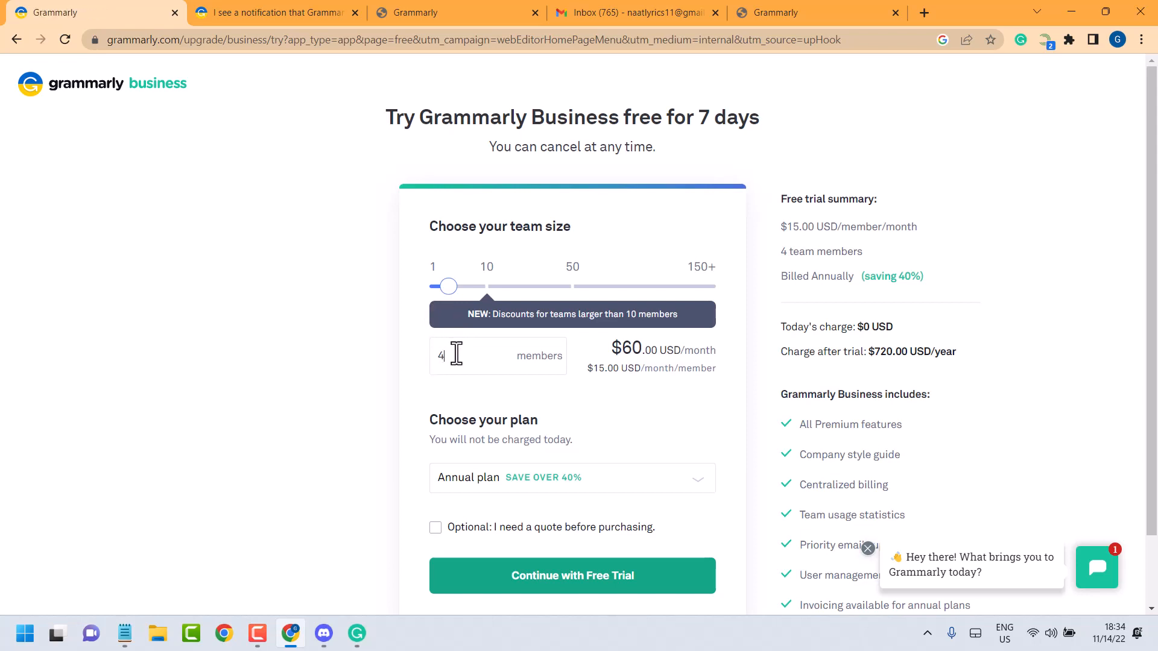
{"action": "type", "text": "2"}
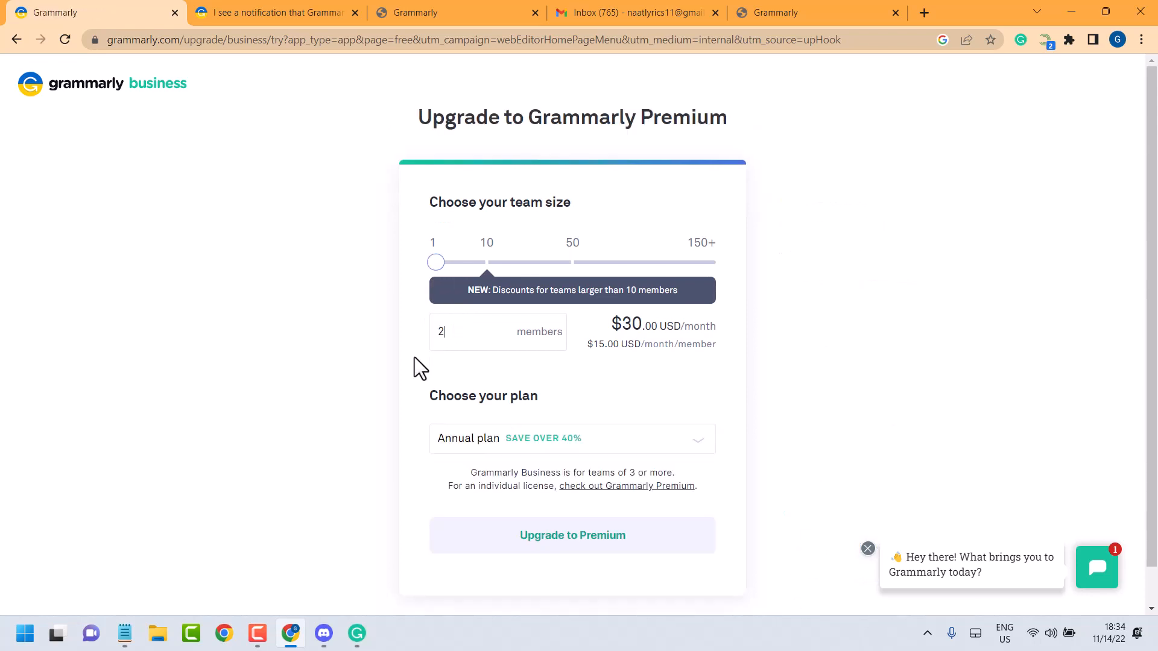
{"action": "type", "text": "3"}
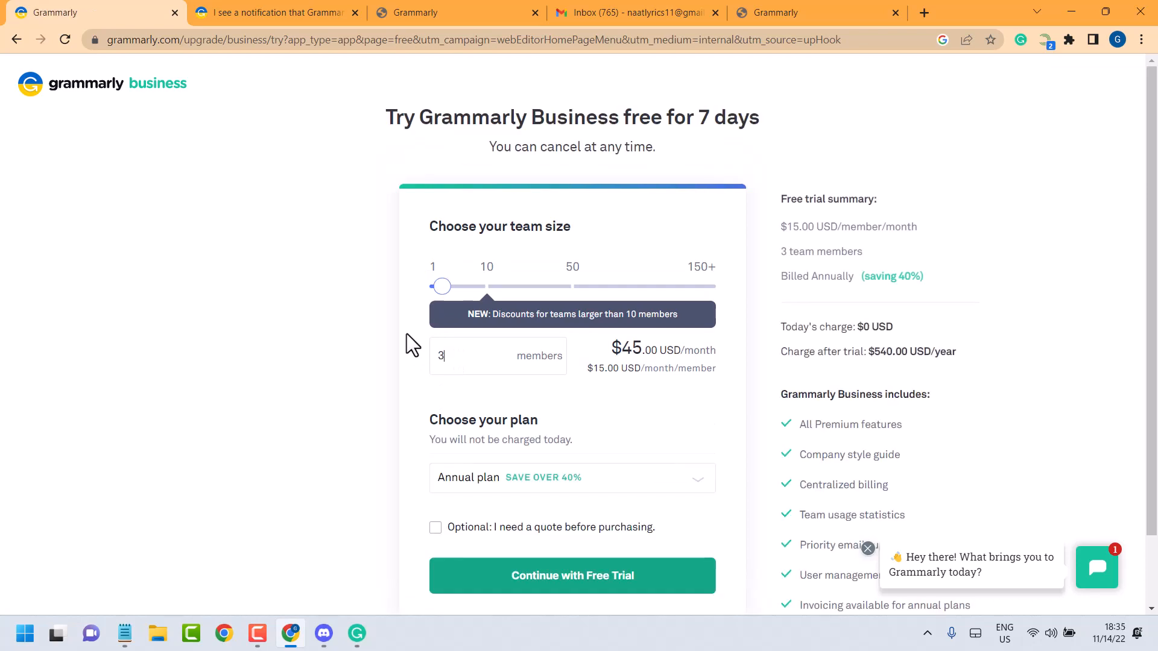
{"action": "mouse_move", "coordinate": [453, 346]}
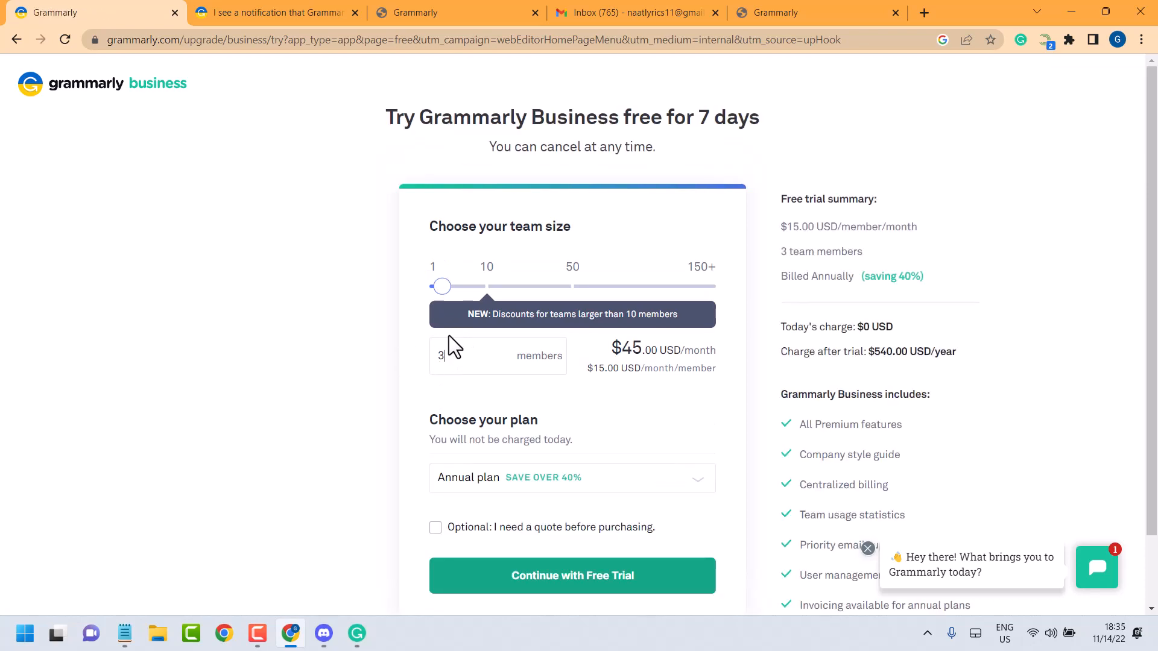
{"action": "mouse_move", "coordinate": [595, 280]}
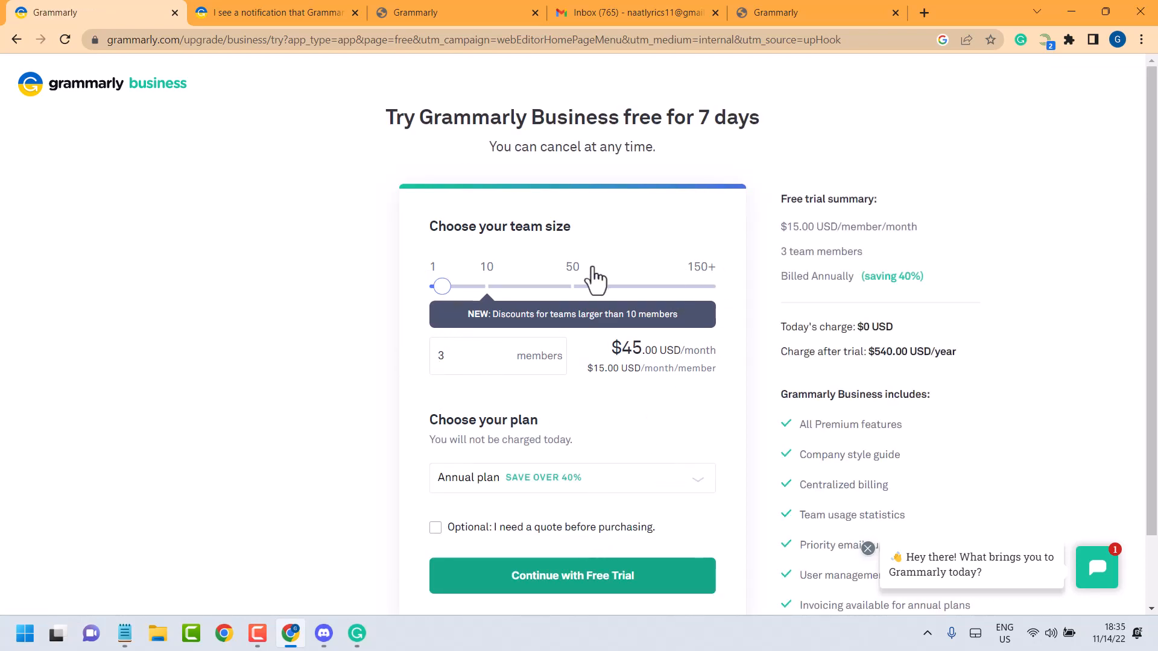
{"action": "mouse_move", "coordinate": [535, 593]}
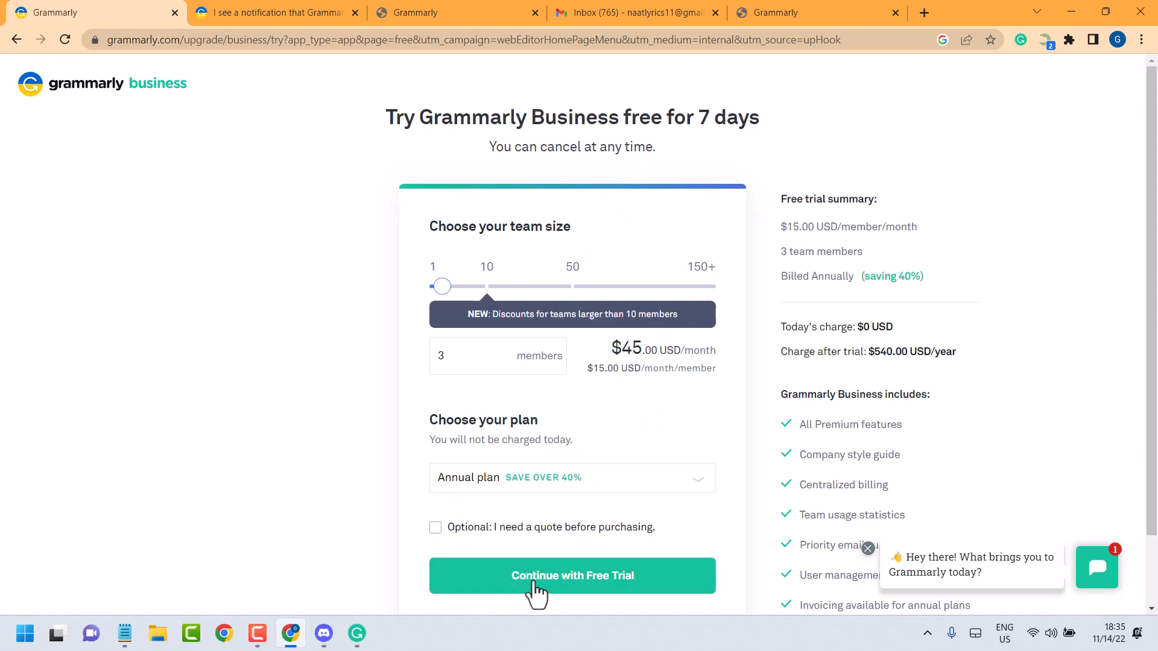
{"action": "mouse_move", "coordinate": [760, 524]}
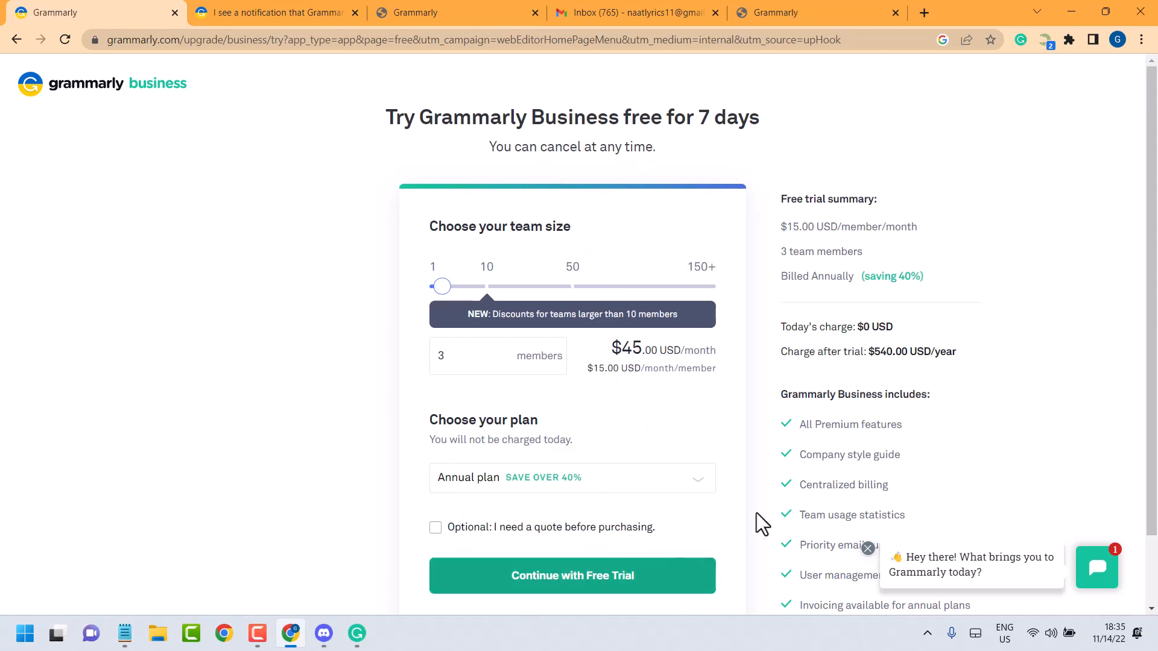
{"action": "mouse_move", "coordinate": [848, 231]}
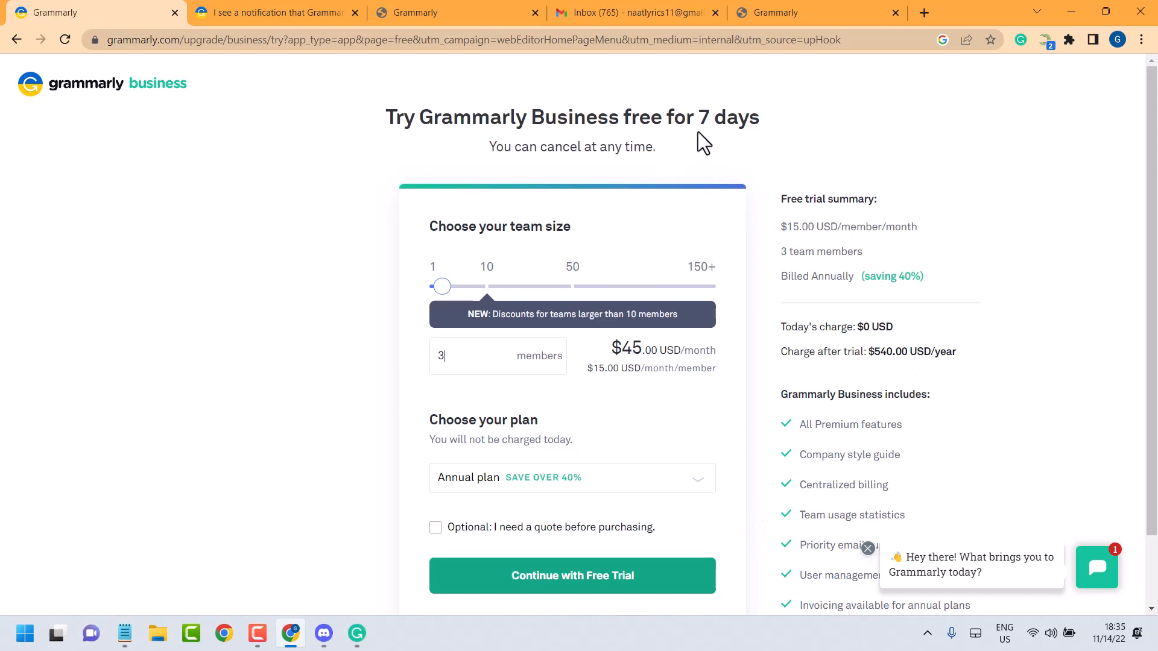
{"action": "mouse_move", "coordinate": [703, 122]}
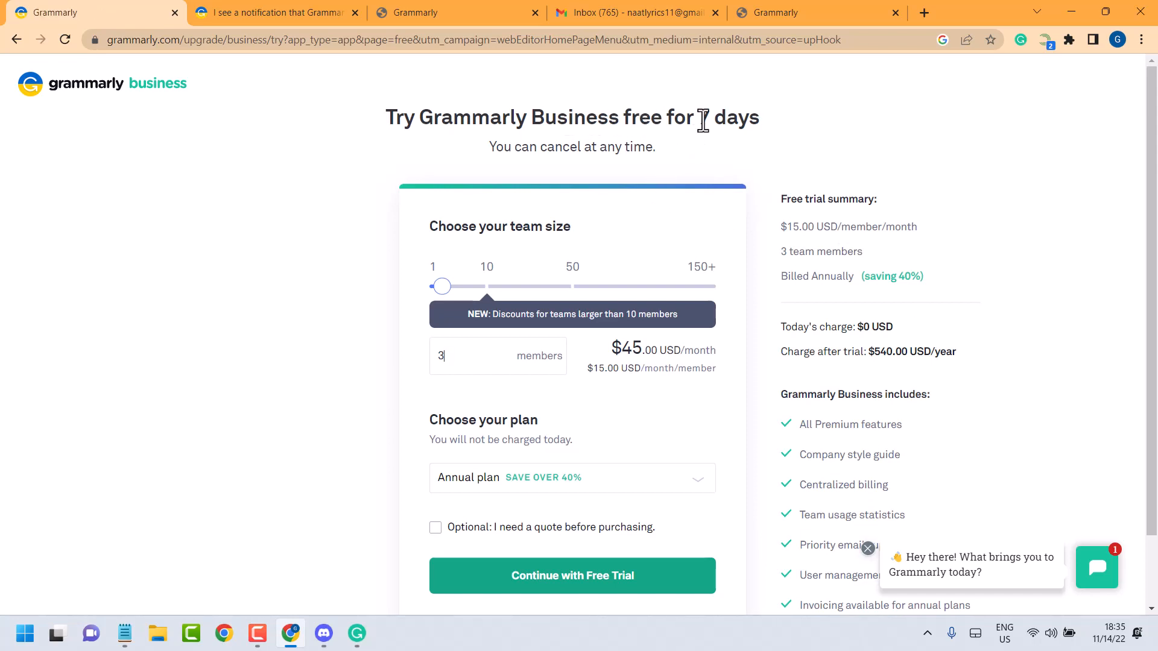
{"action": "mouse_move", "coordinate": [747, 120]}
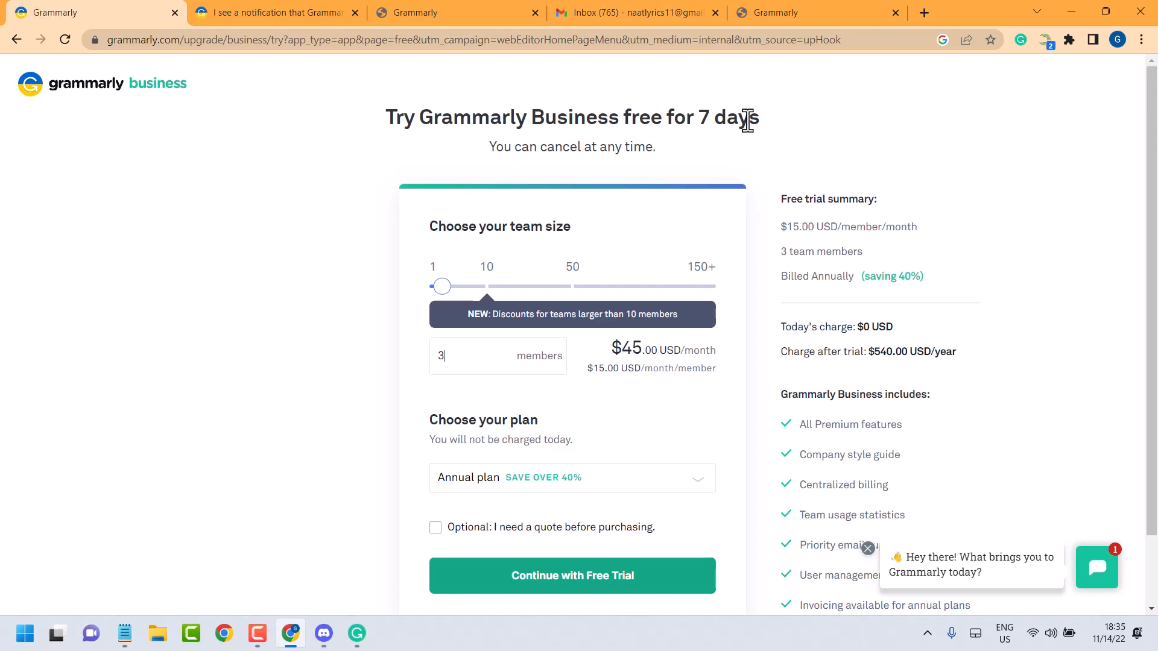
{"action": "mouse_move", "coordinate": [927, 244]}
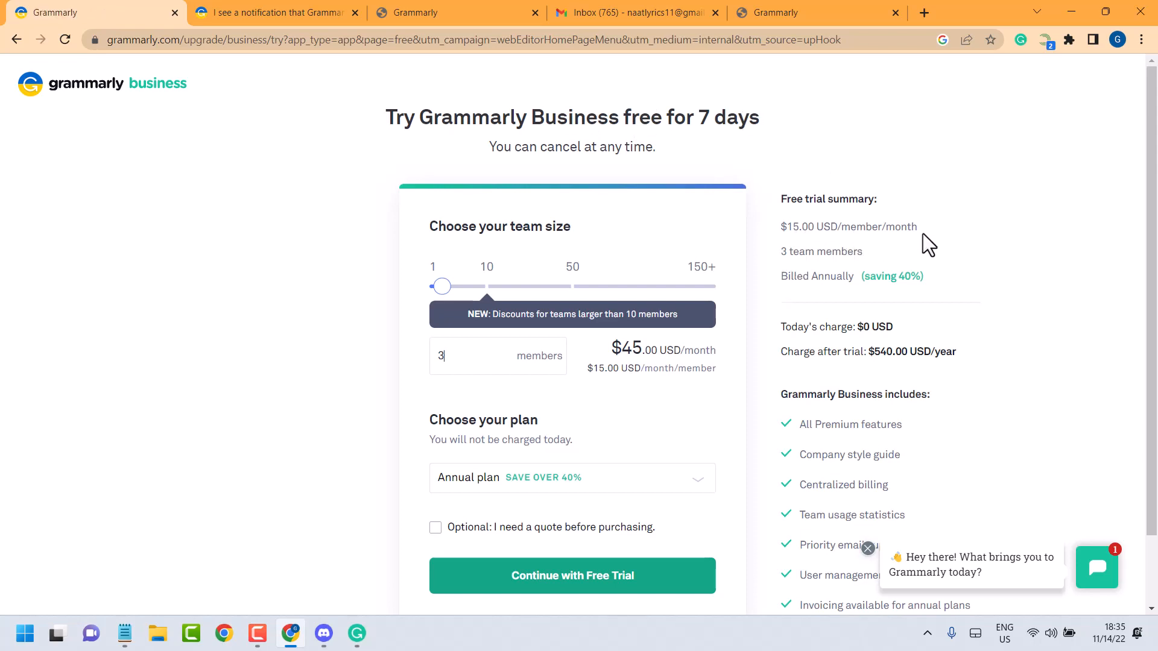
{"action": "mouse_move", "coordinate": [812, 317]}
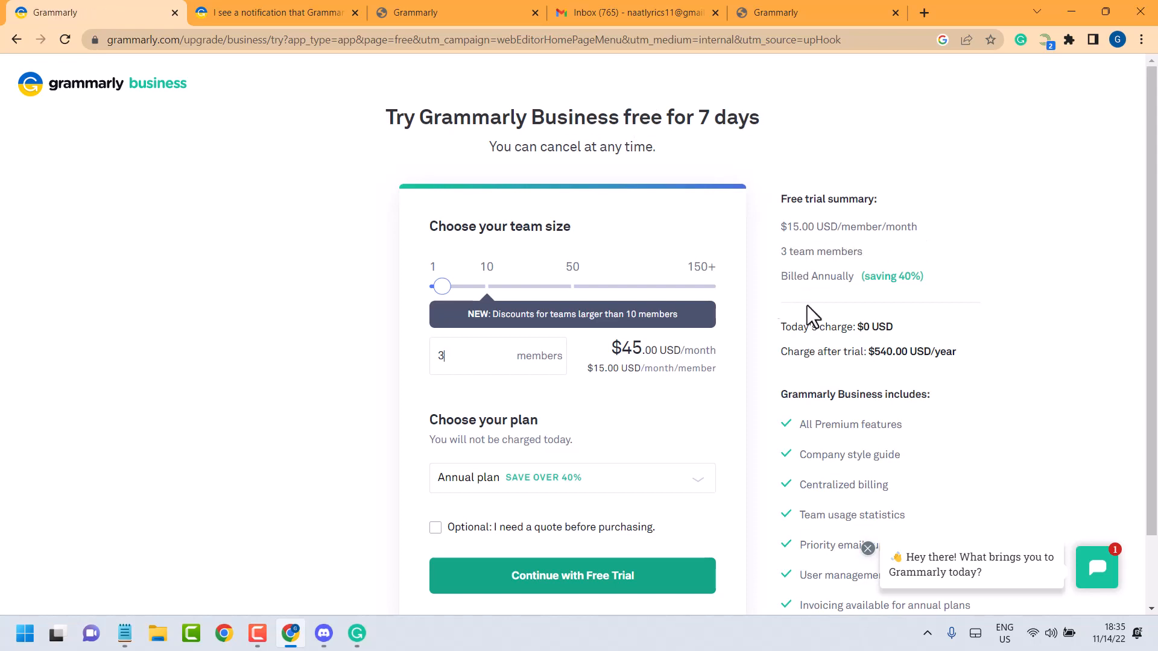
{"action": "mouse_move", "coordinate": [905, 300]}
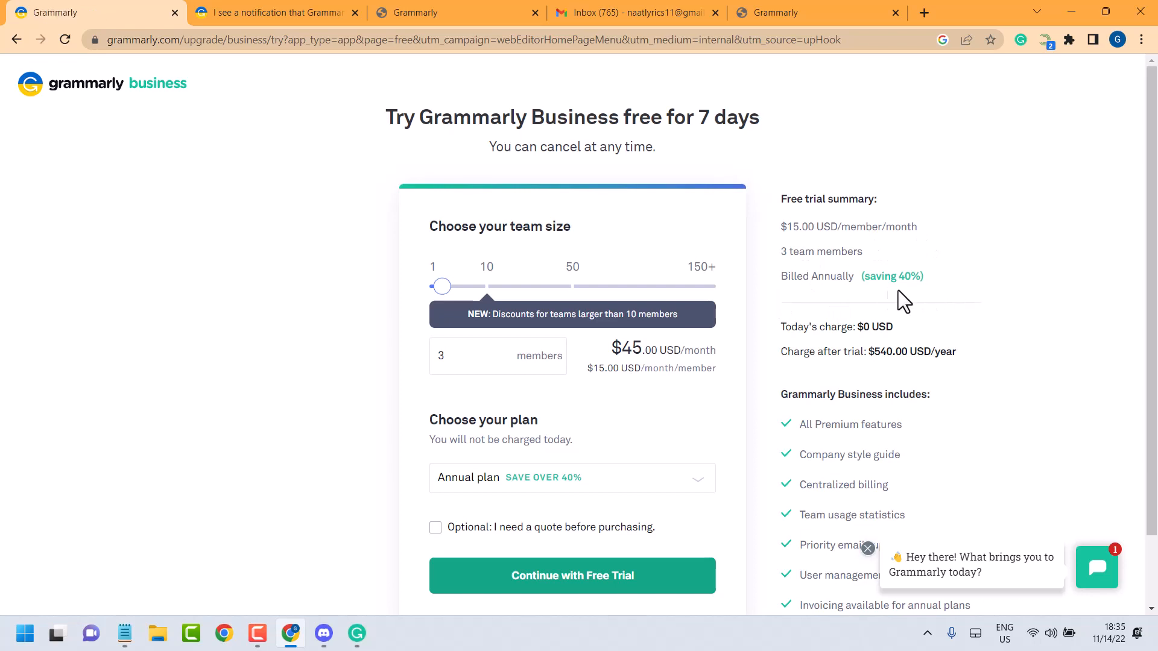
{"action": "scroll", "scroll_direction": "down", "scroll_amount": 3}
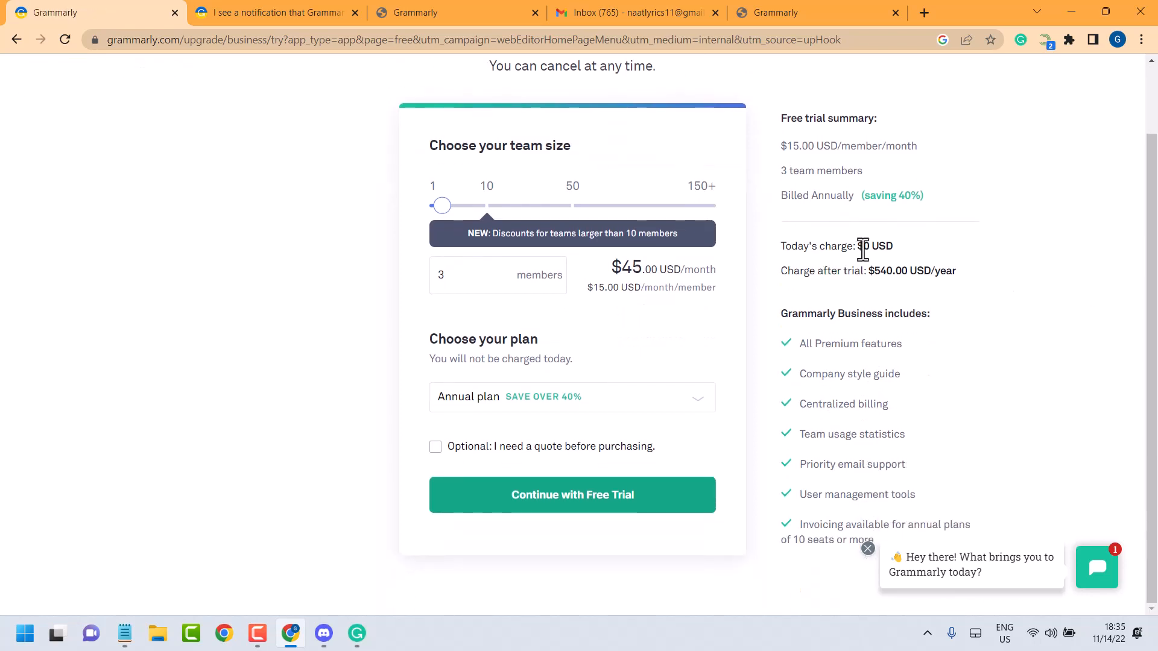
{"action": "mouse_move", "coordinate": [970, 268]}
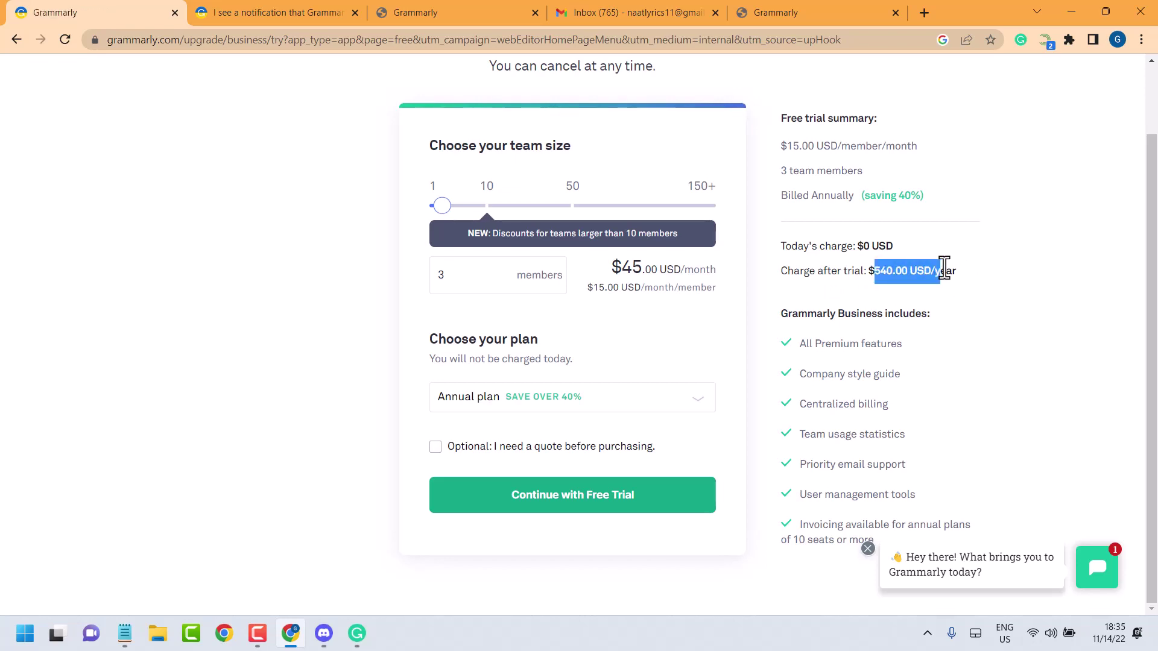
{"action": "mouse_move", "coordinate": [865, 351]}
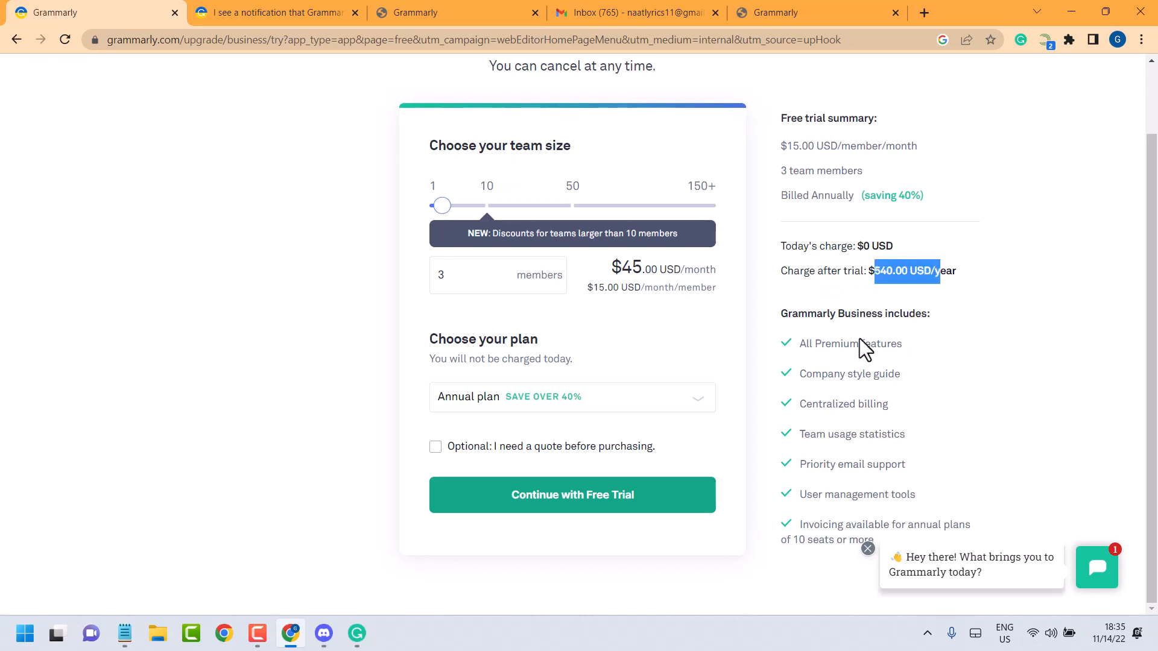
{"action": "mouse_move", "coordinate": [812, 346]}
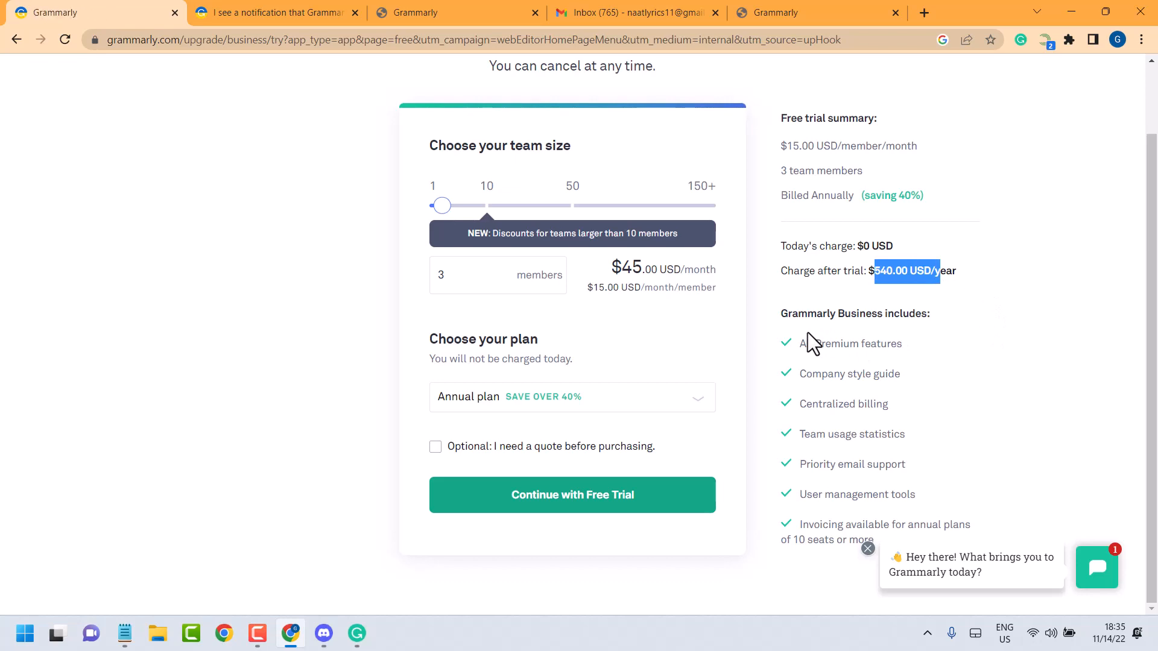
{"action": "mouse_move", "coordinate": [874, 365]}
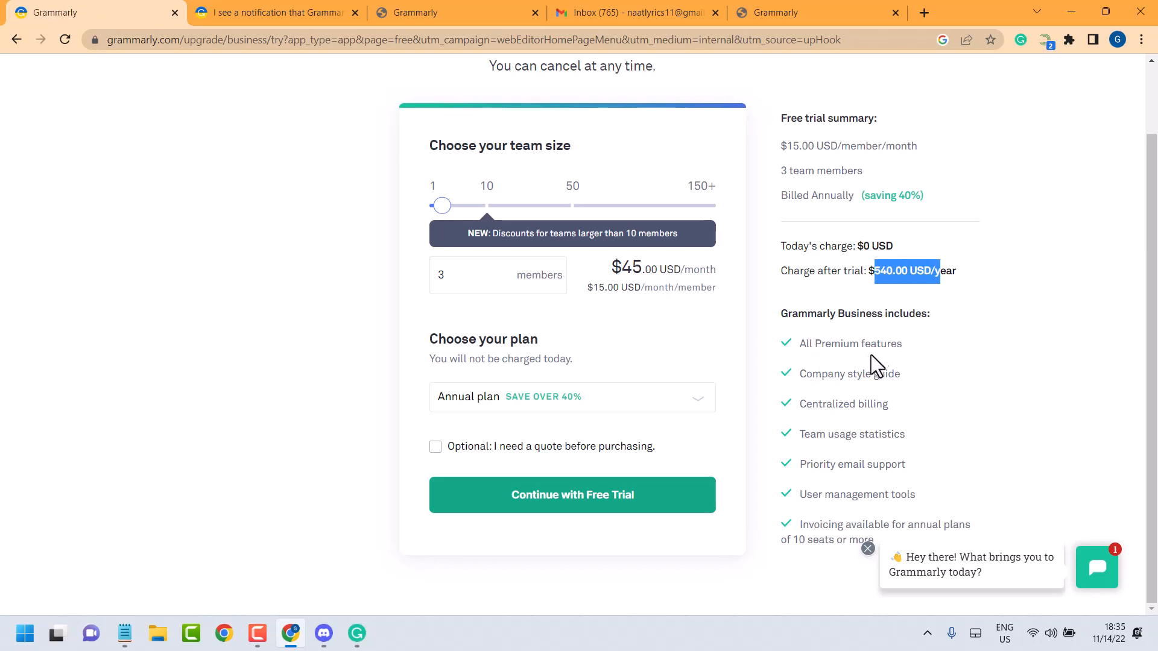
{"action": "mouse_move", "coordinate": [843, 379]}
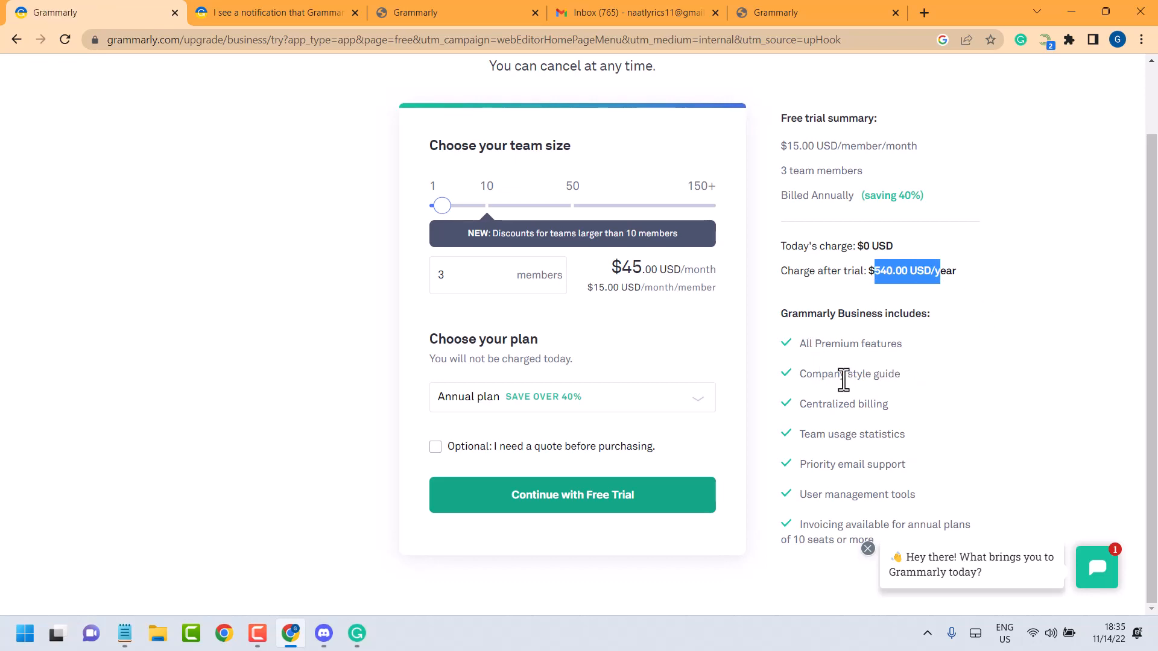
{"action": "mouse_move", "coordinate": [927, 392]}
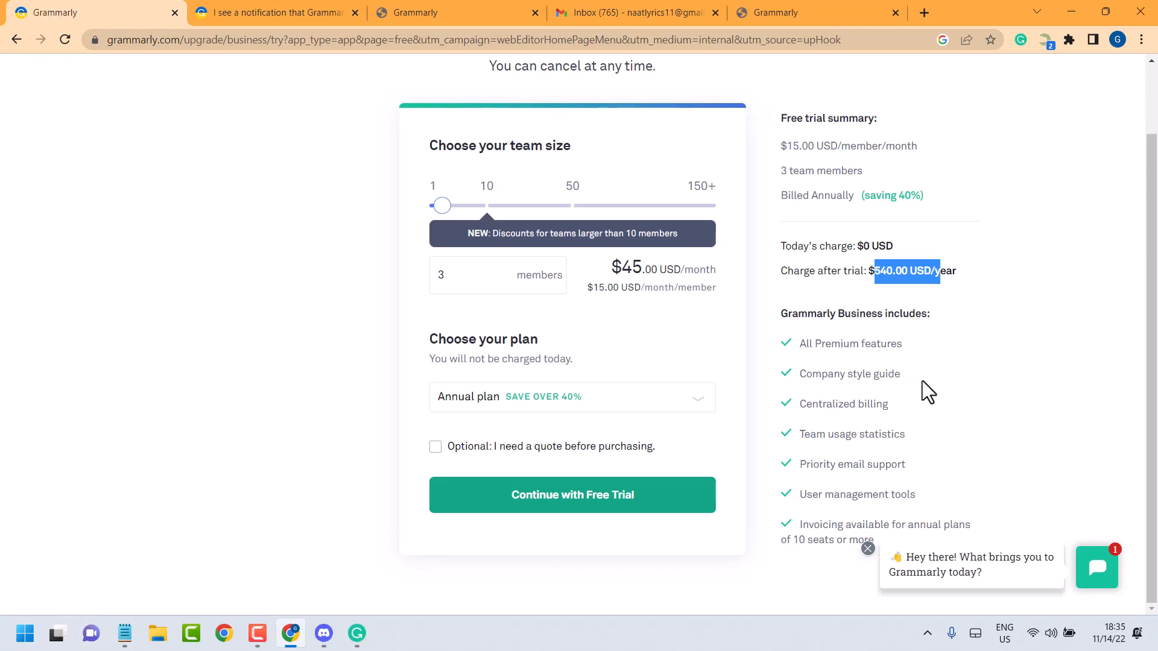
{"action": "mouse_move", "coordinate": [945, 456]}
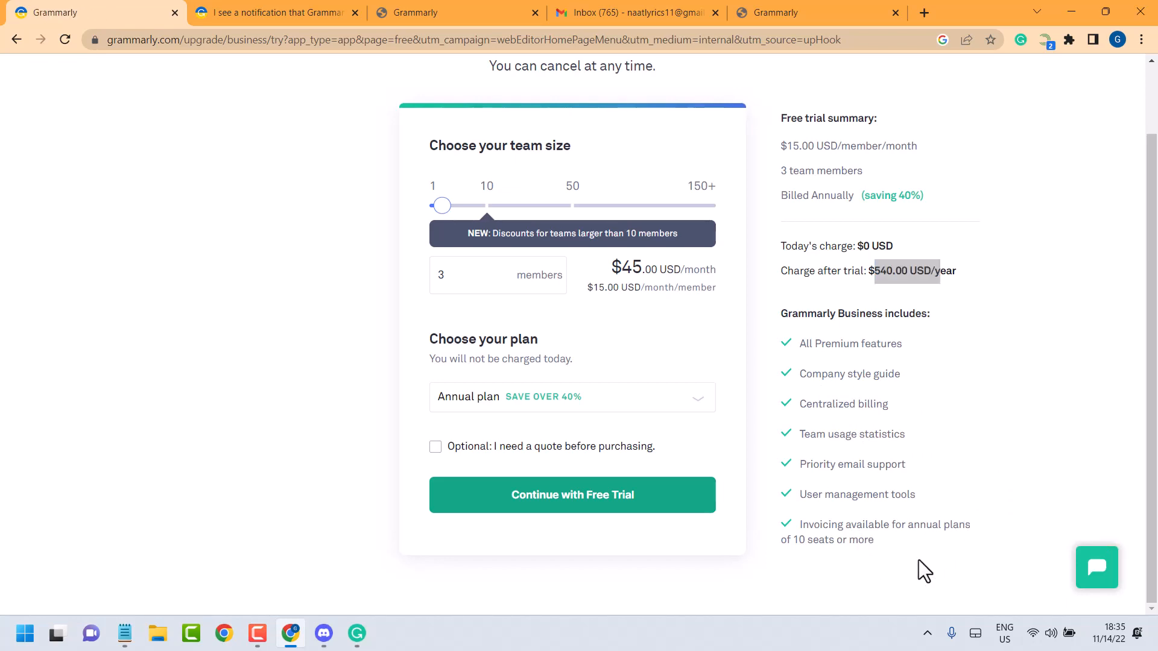
{"action": "mouse_move", "coordinate": [616, 513]}
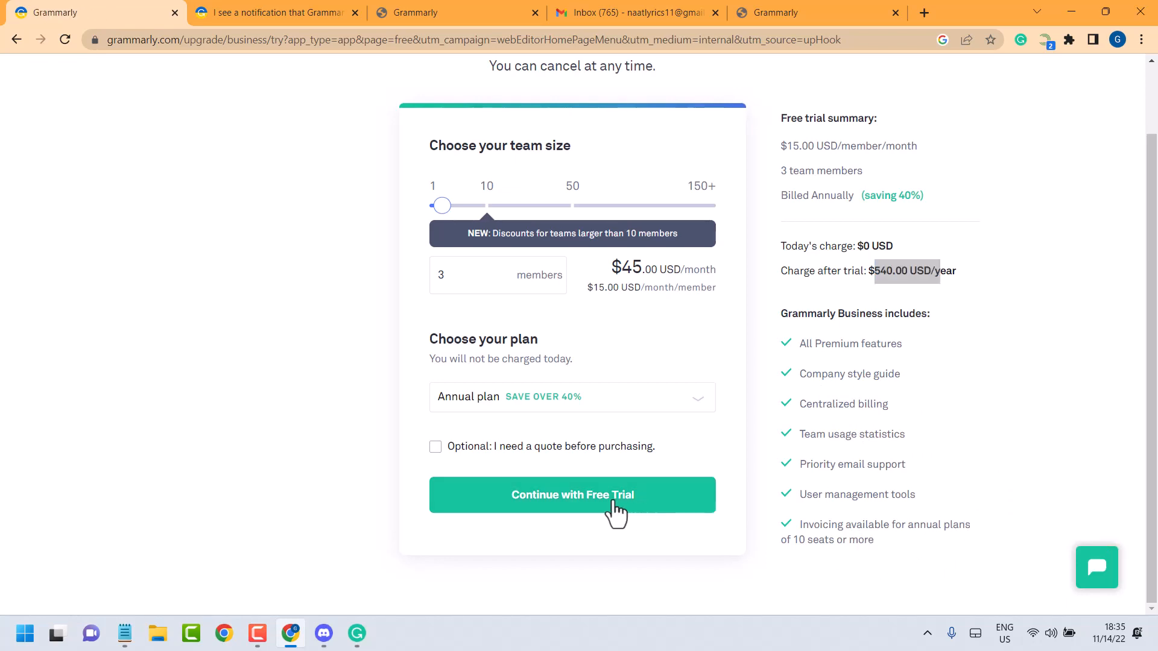
Continue with the free trial to reach the Business sign-up form.
{"action": "left_click", "coordinate": [571, 494]}
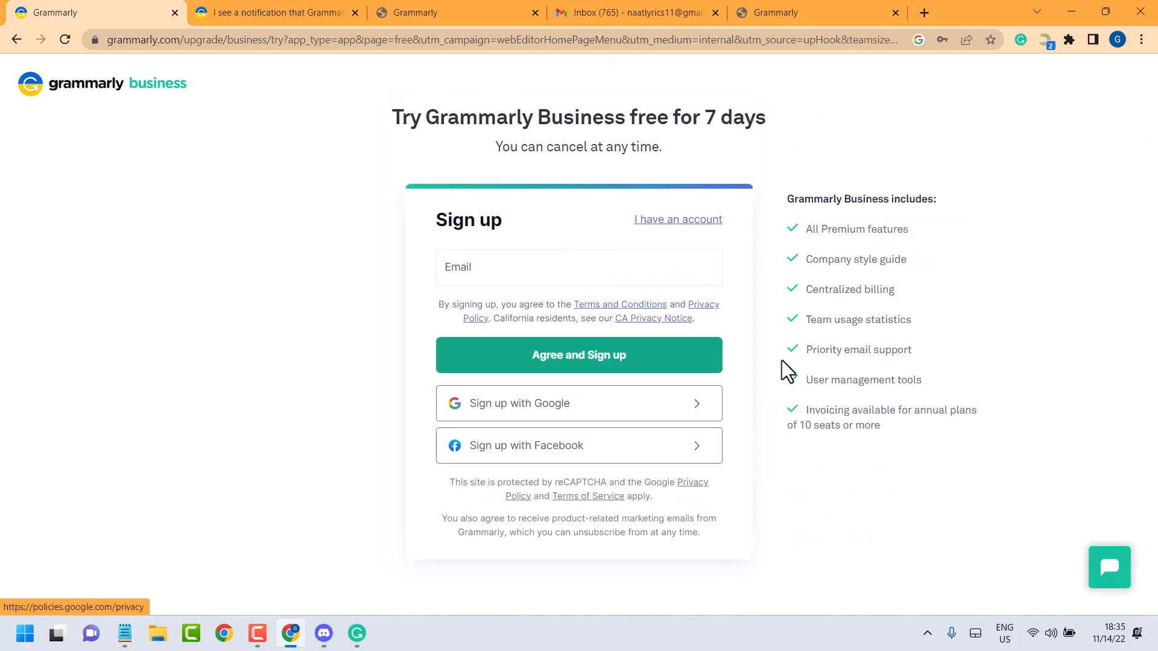
{"action": "mouse_move", "coordinate": [464, 267]}
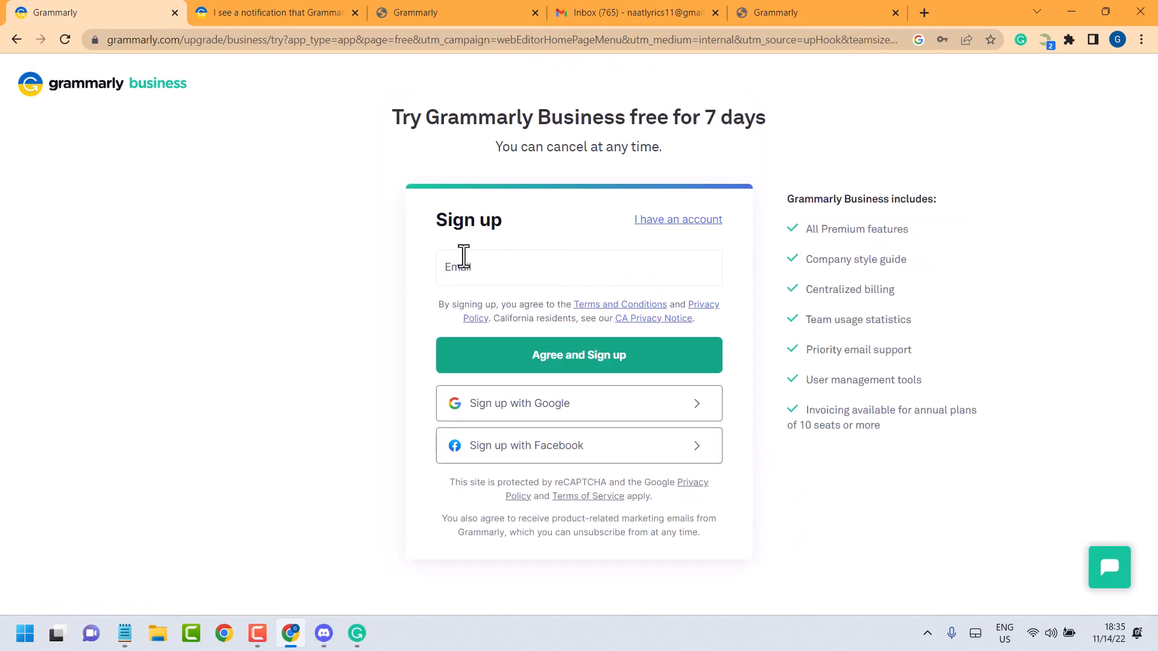
{"action": "mouse_move", "coordinate": [618, 249]}
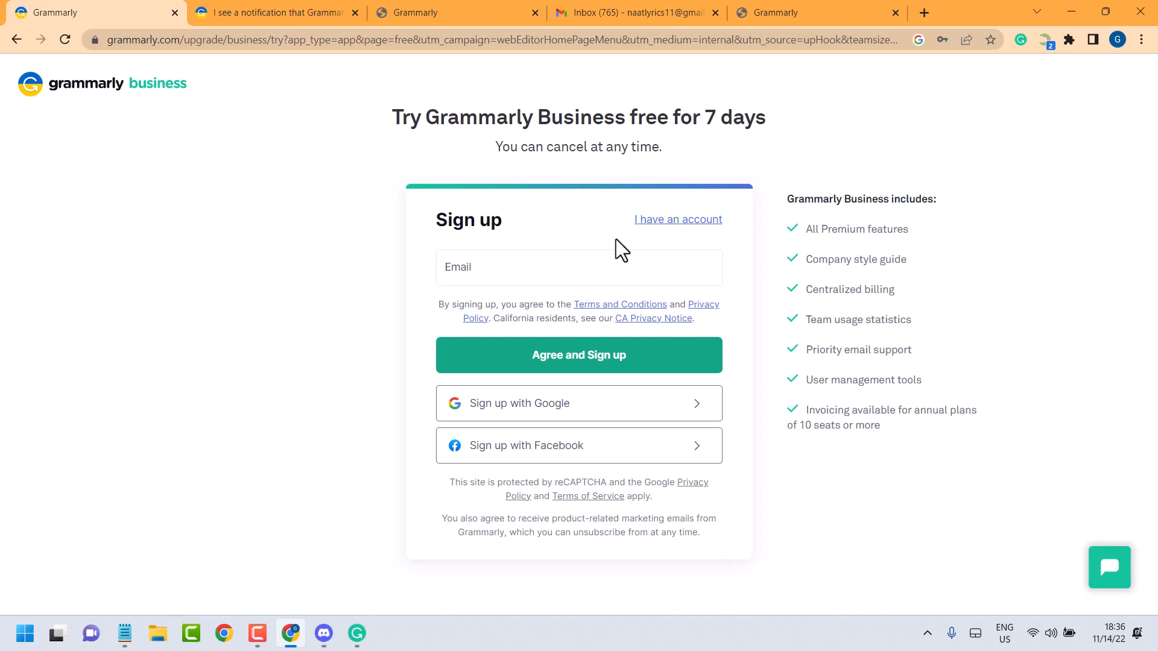
{"action": "mouse_move", "coordinate": [546, 436]}
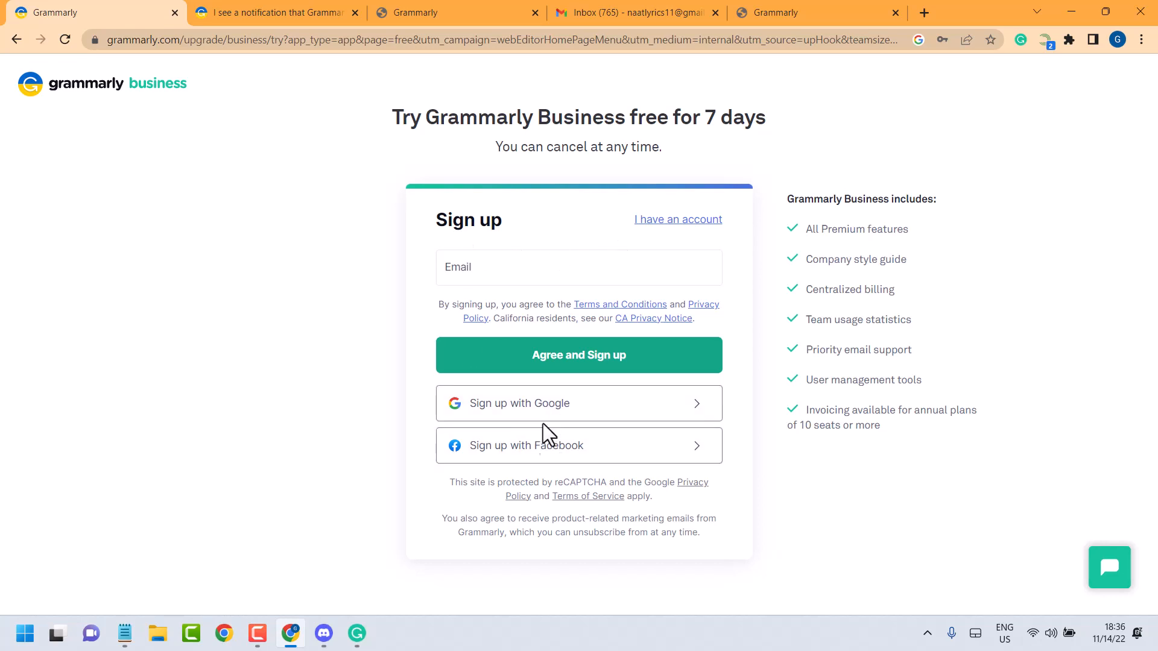
{"action": "mouse_move", "coordinate": [543, 445]}
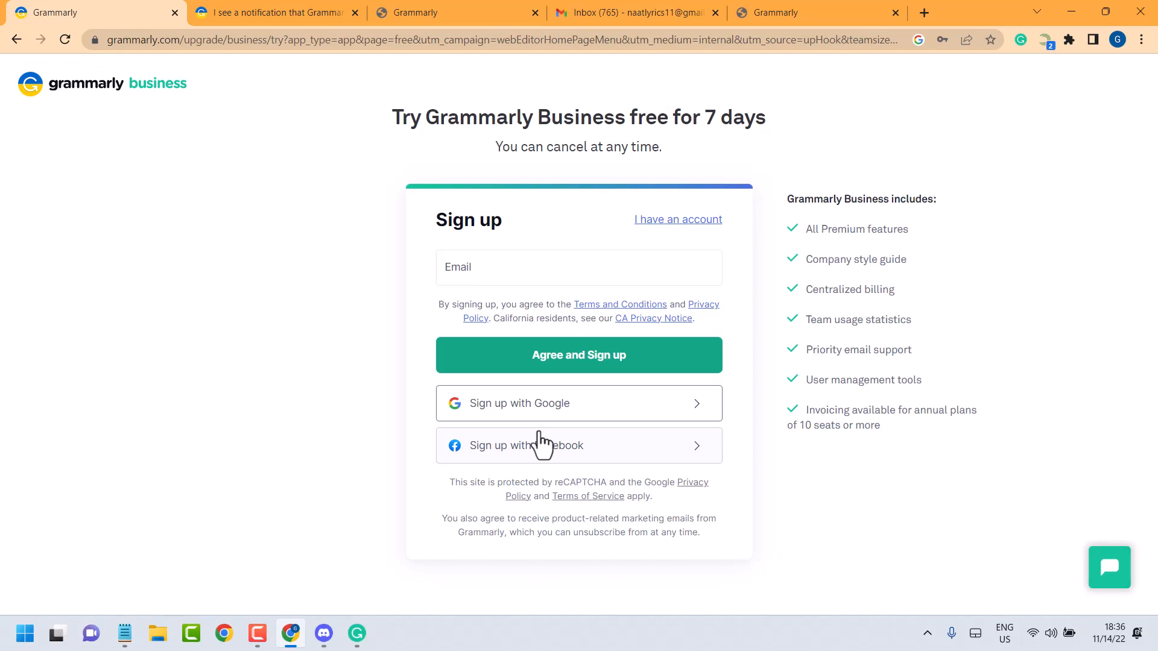
{"action": "mouse_move", "coordinate": [869, 385]}
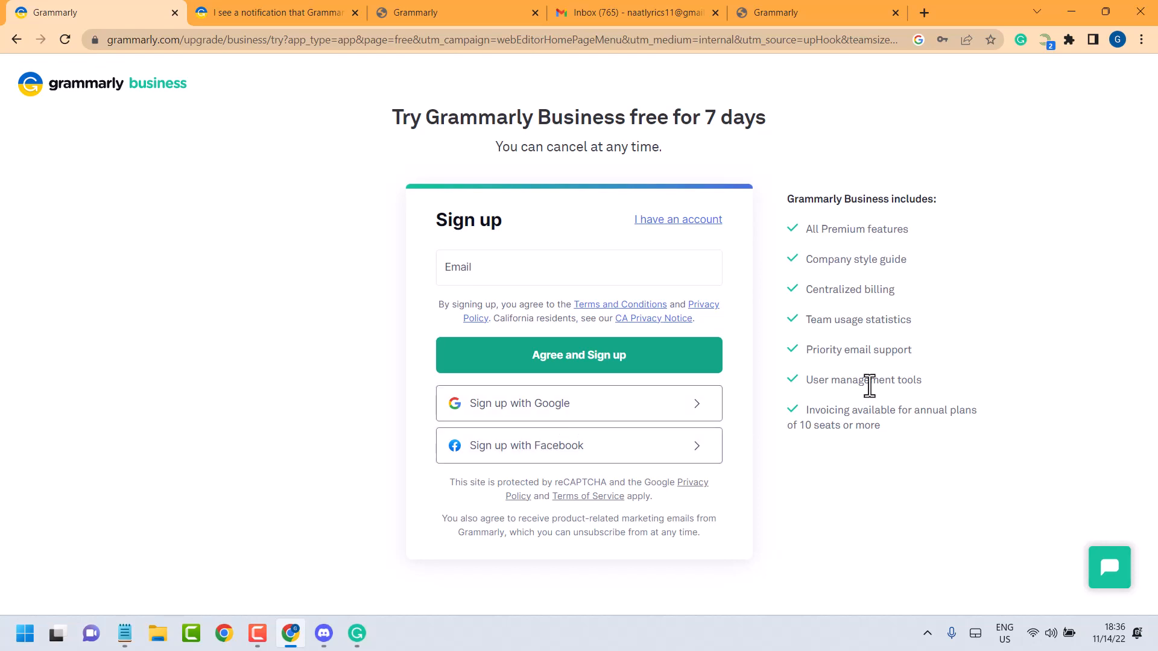
{"action": "mouse_move", "coordinate": [882, 414]}
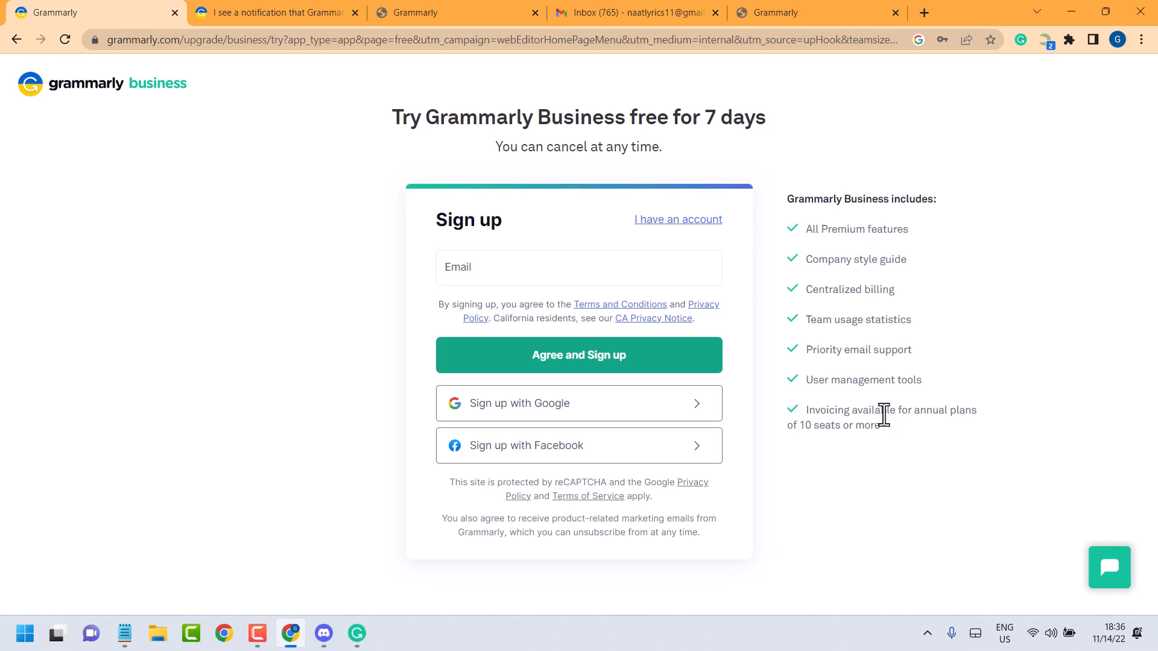
{"action": "mouse_move", "coordinate": [319, 188]}
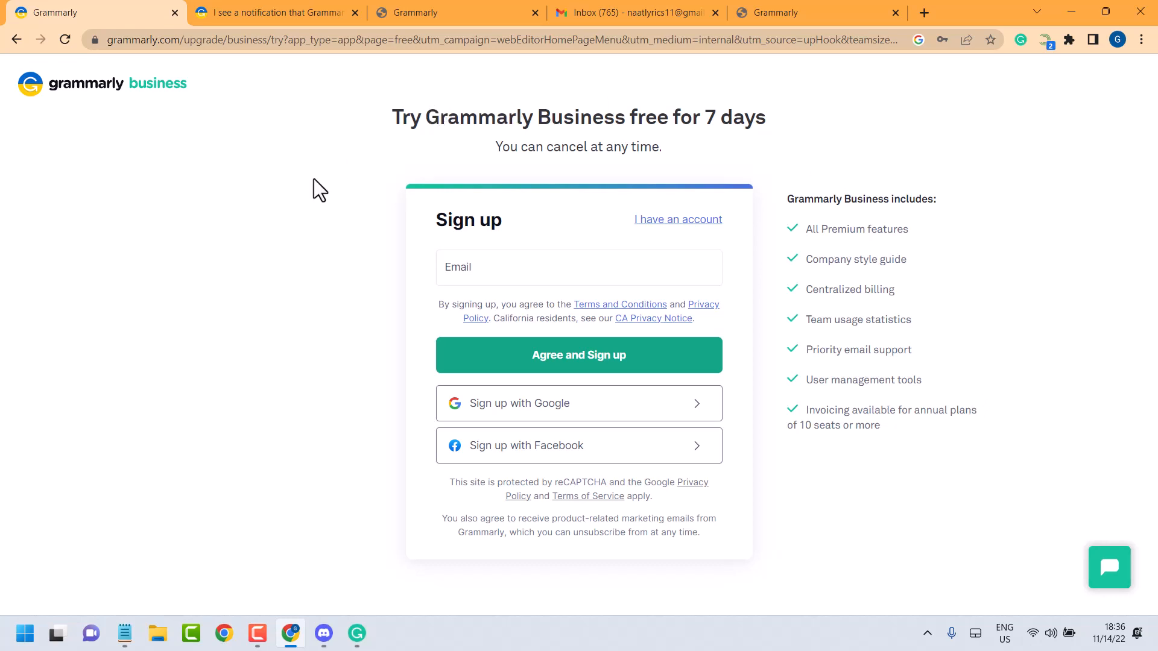